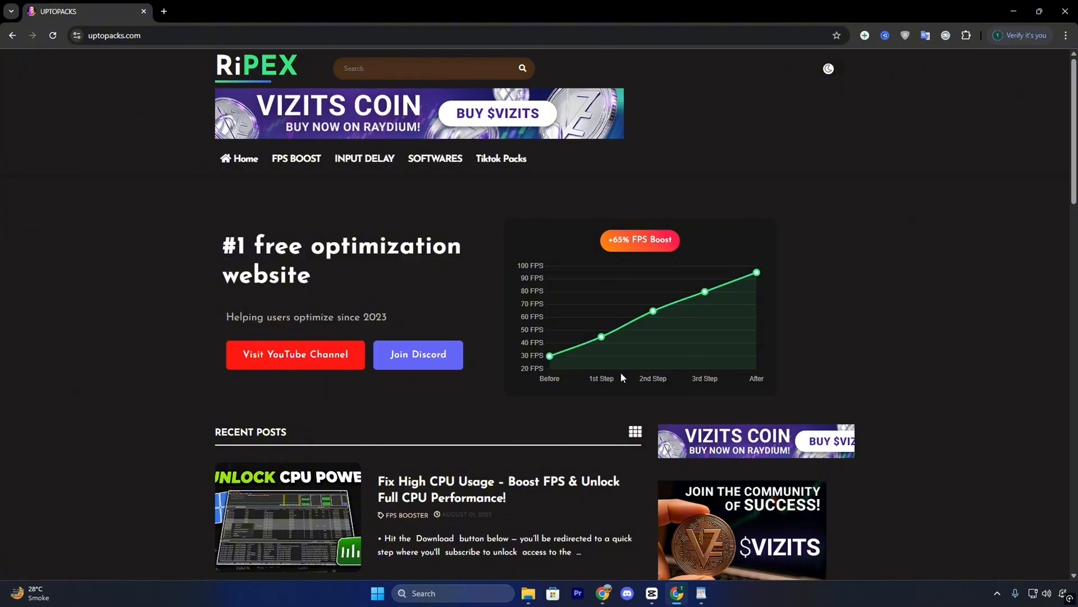
pyautogui.moveTo(112, 59)
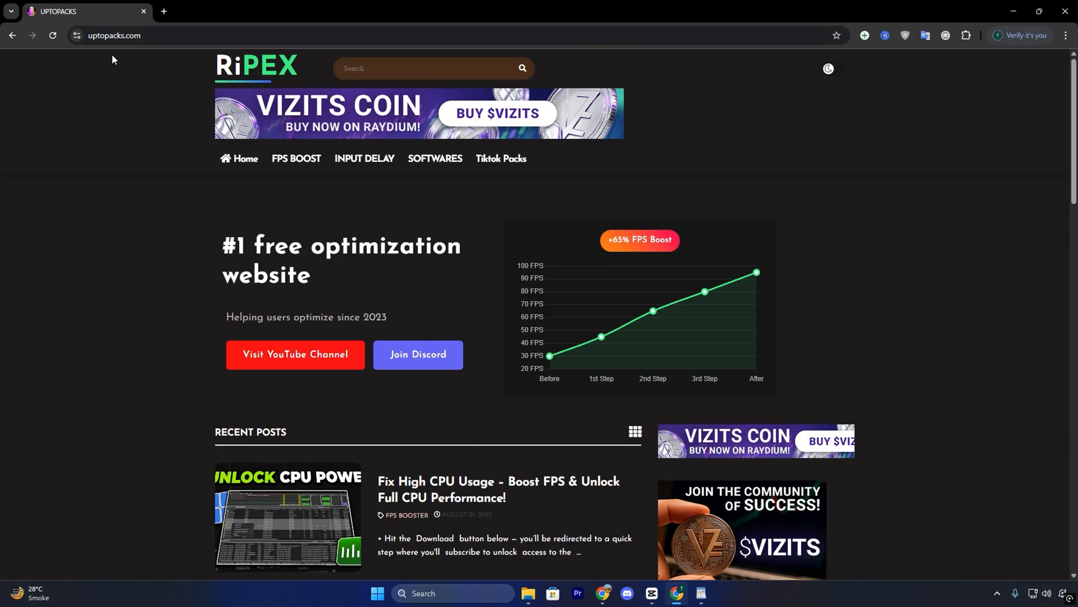
pyautogui.moveTo(312, 213)
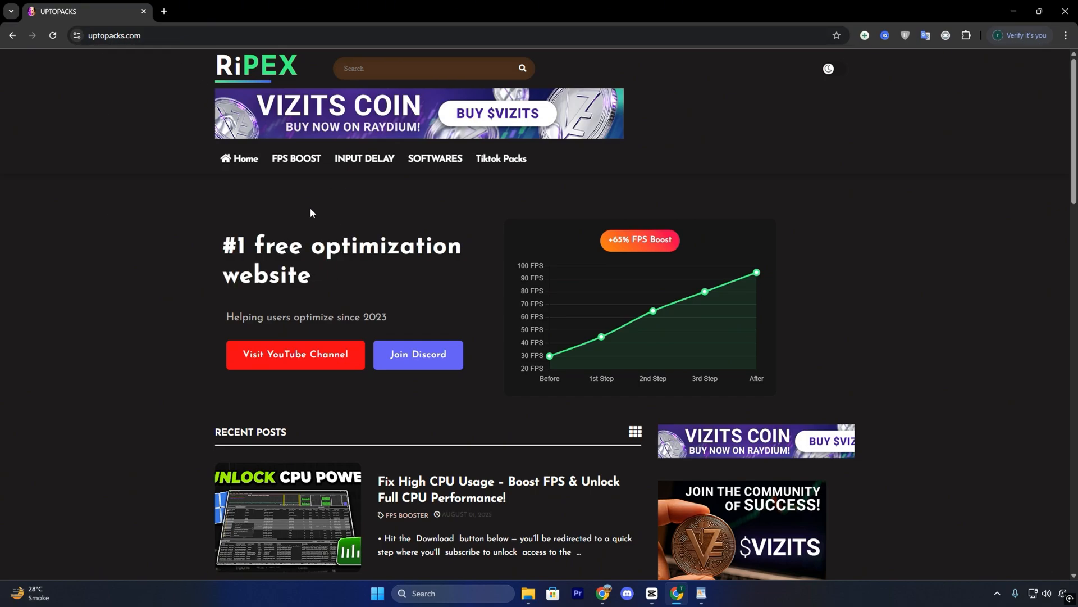
pyautogui.moveTo(294, 168)
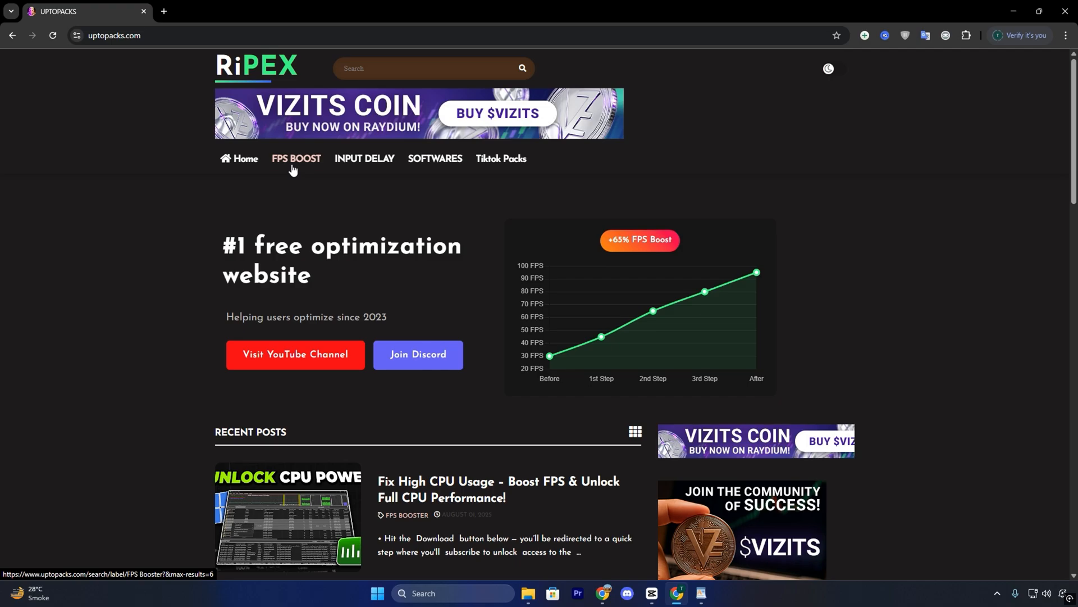
pyautogui.moveTo(376, 267)
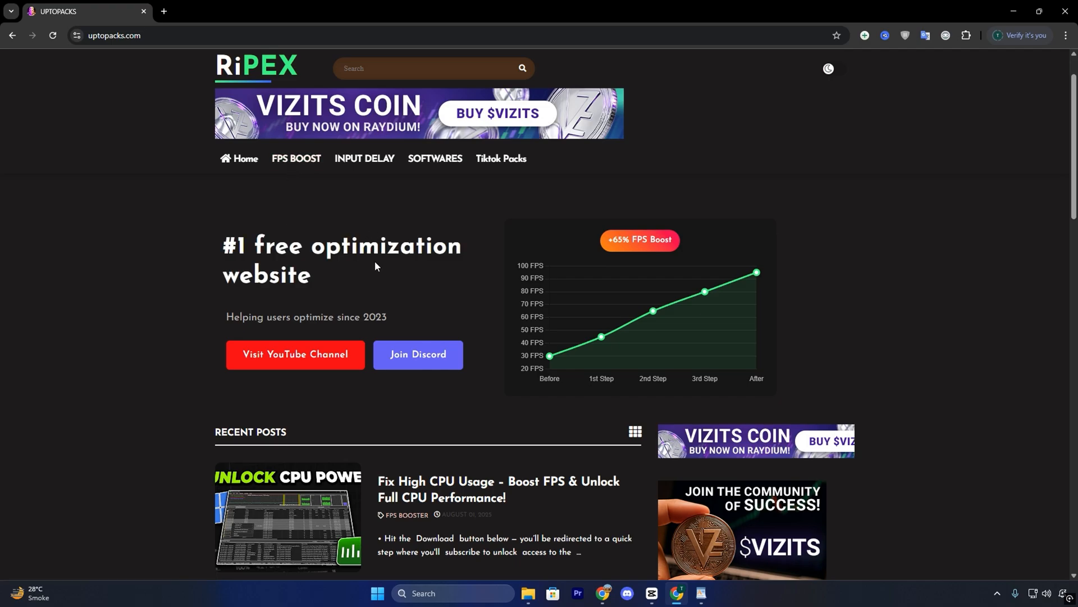
# Browse into the '1- Optimized Registries' and '2- Revert Registries' folders of the tweaks pack
pyautogui.scroll(-3)
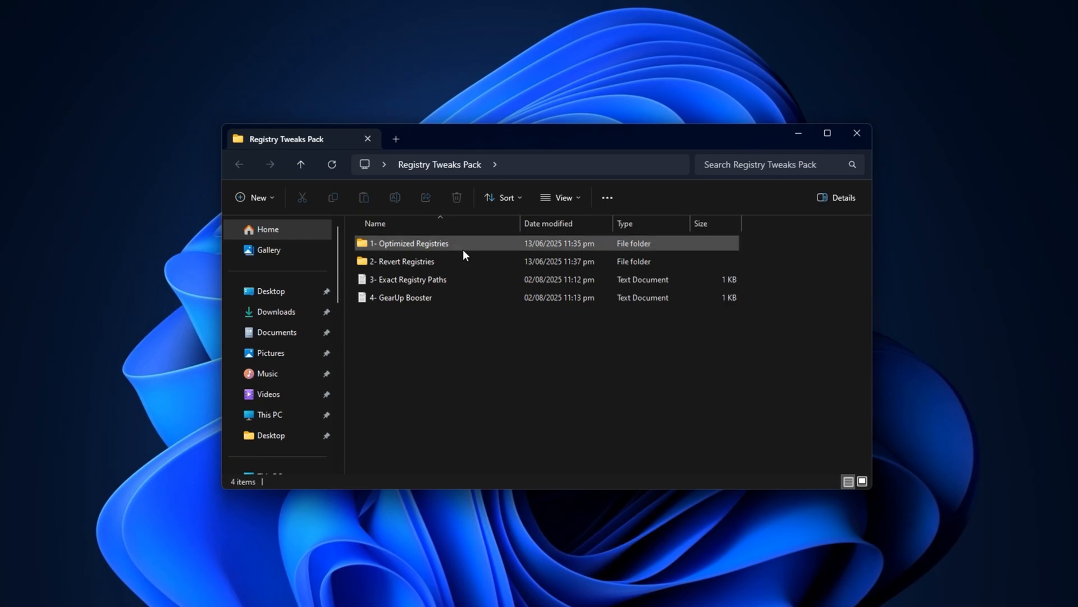
pyautogui.doubleClick(409, 243)
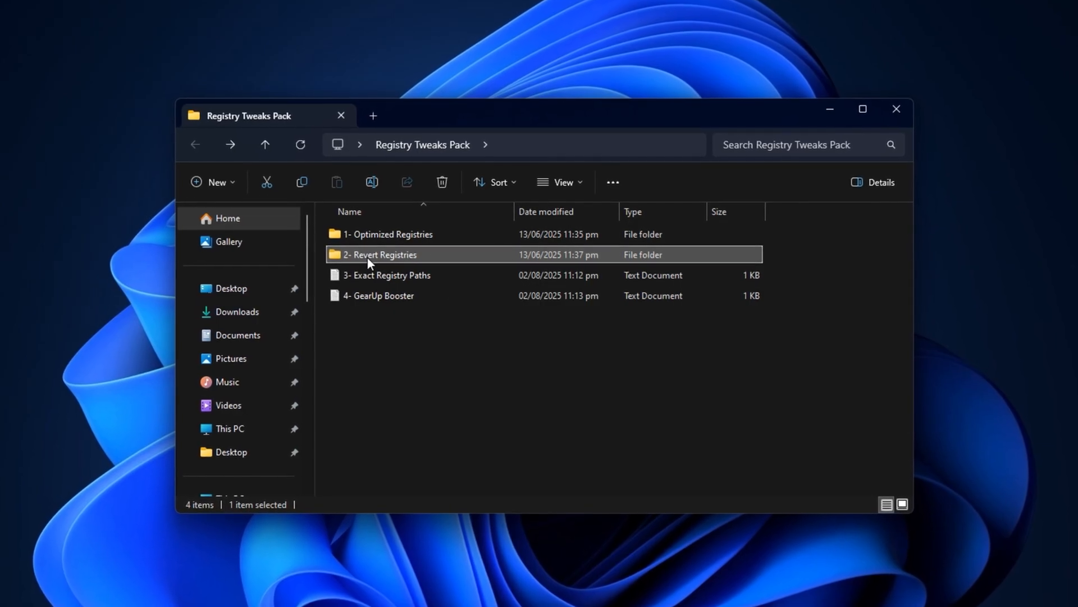
pyautogui.doubleClick(379, 255)
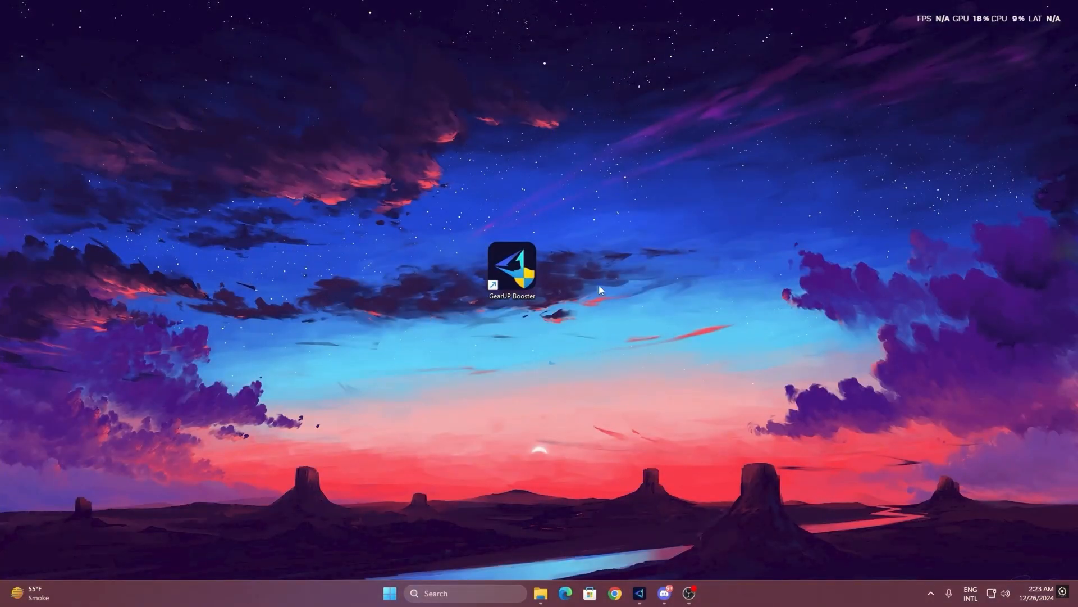
pyautogui.moveTo(511, 270)
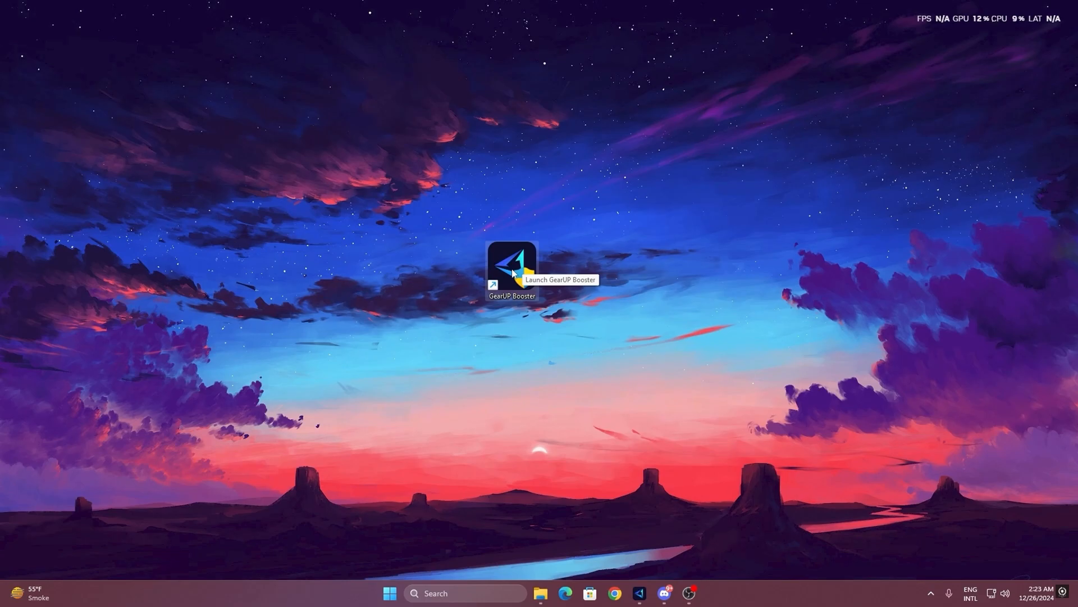
# Launch GearUP Booster, look over the Games list, then Boost Fortnite from Home
pyautogui.doubleClick(512, 267)
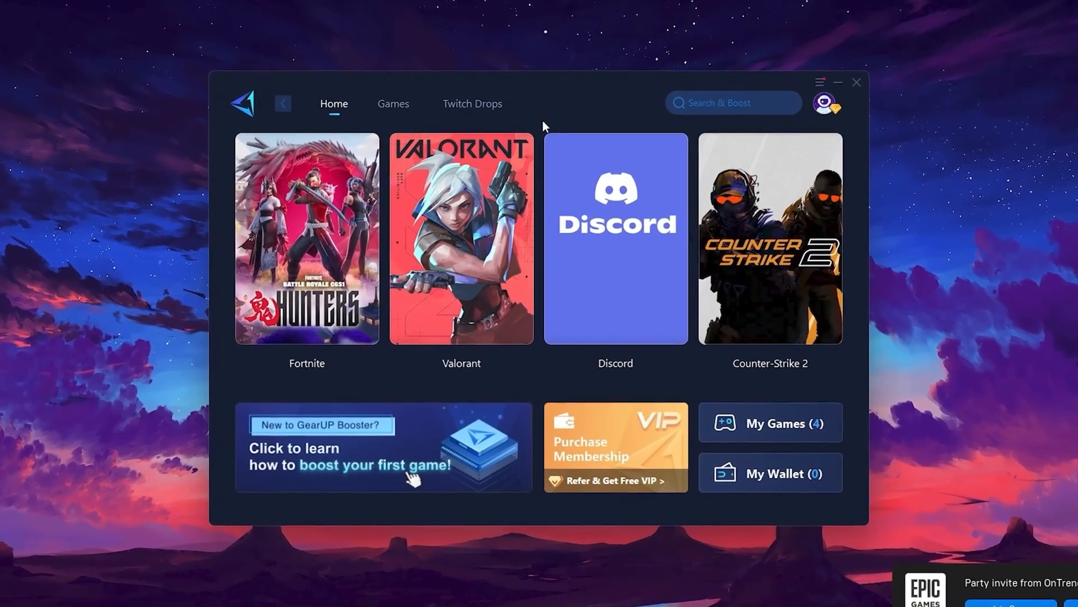
pyautogui.click(824, 108)
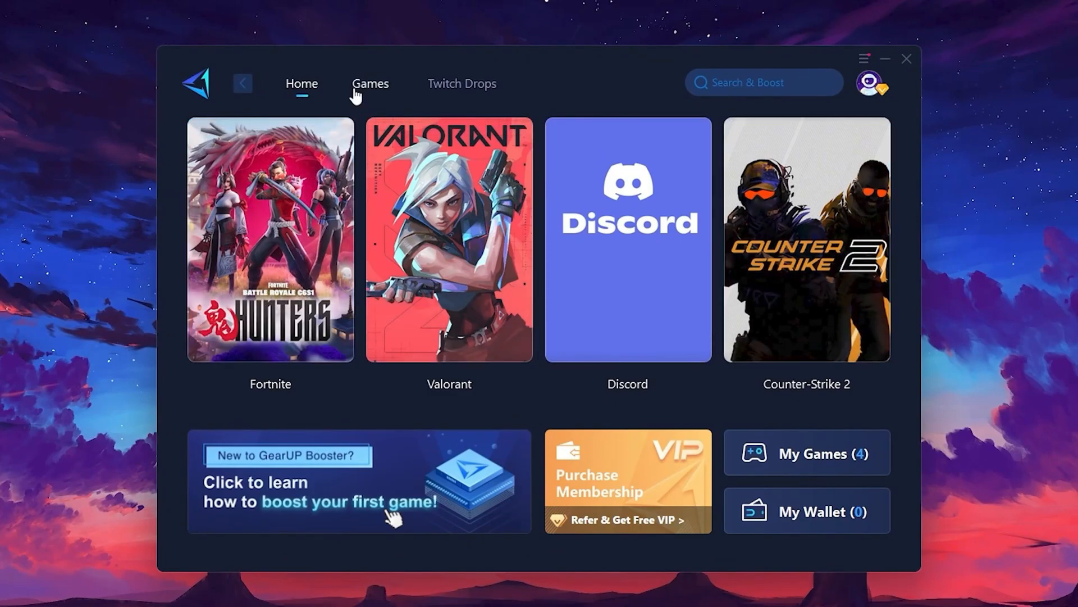
pyautogui.click(370, 84)
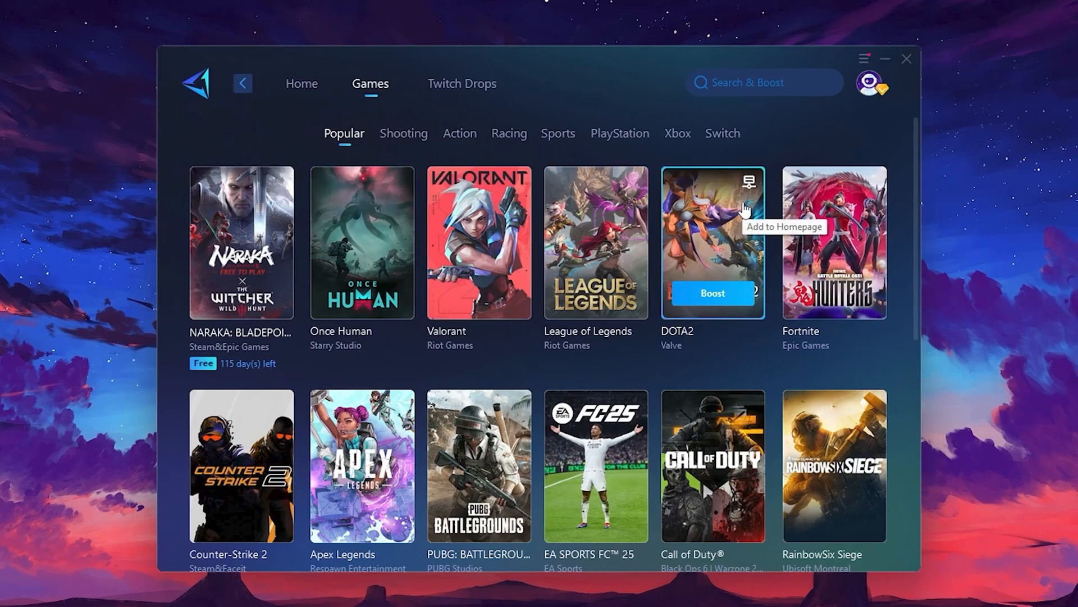
pyautogui.moveTo(301, 96)
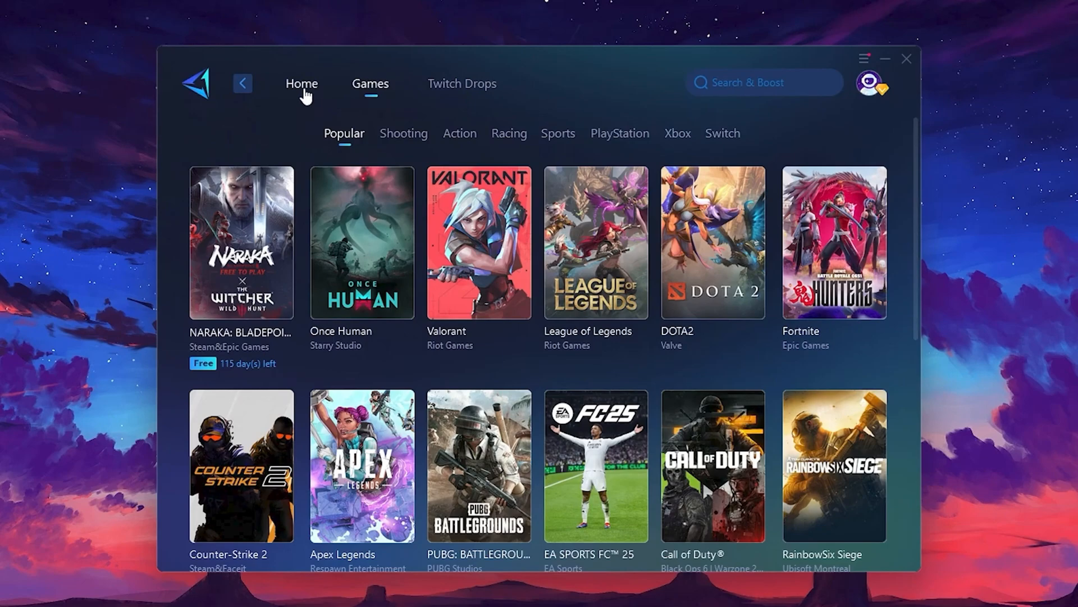
pyautogui.click(302, 84)
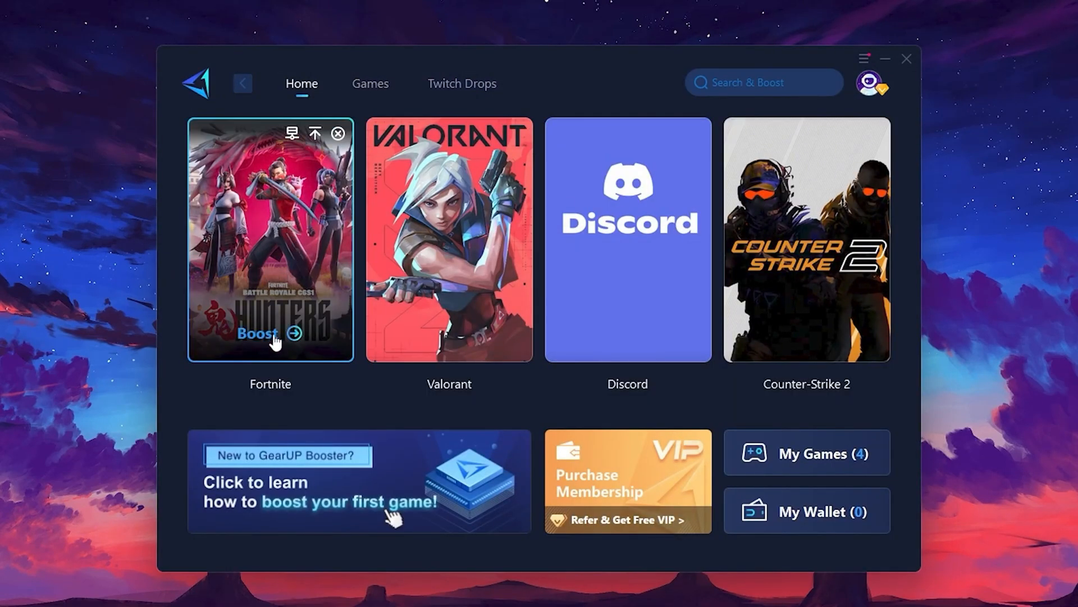
pyautogui.moveTo(261, 344)
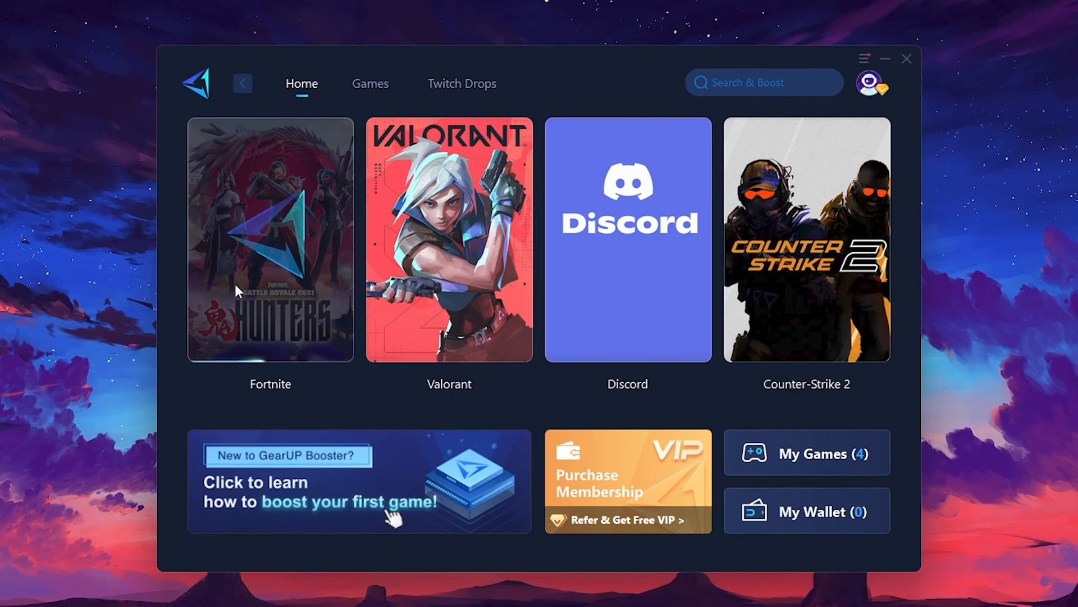
pyautogui.click(269, 244)
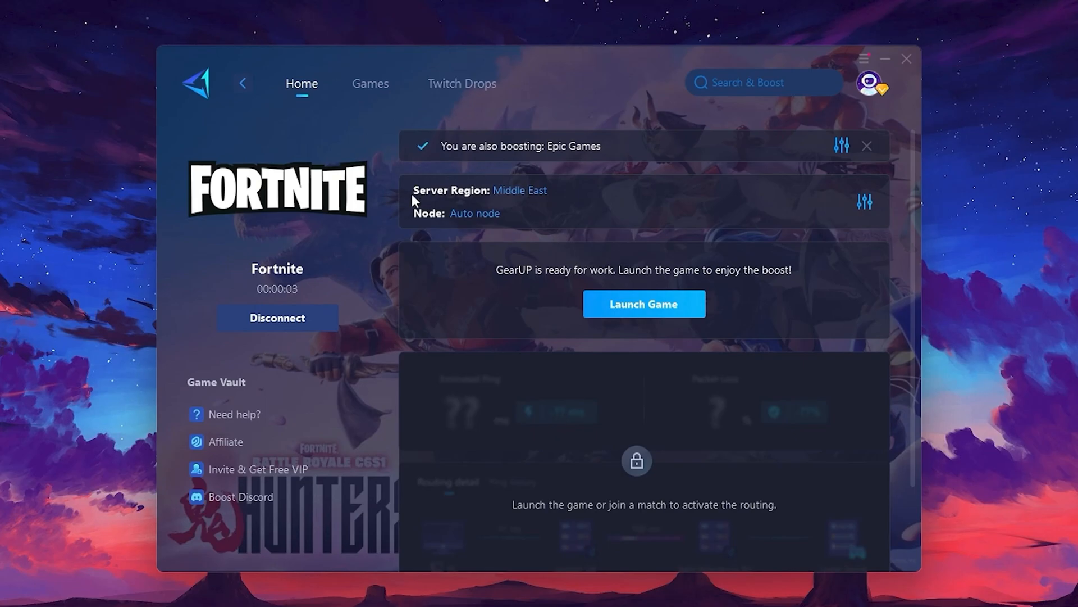
pyautogui.moveTo(475, 220)
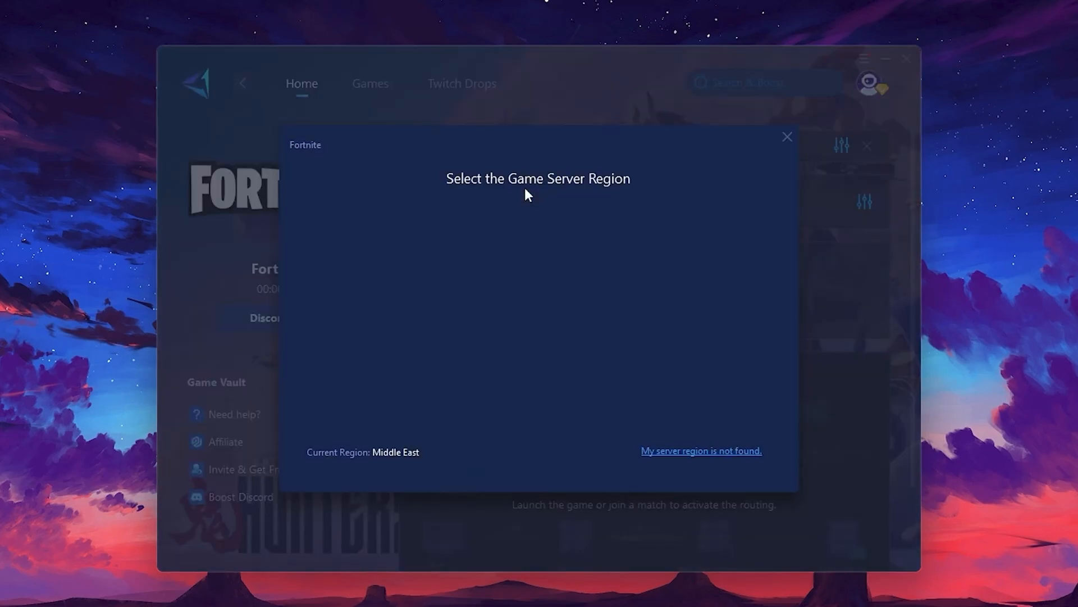
# Expand the North America server regions, then view the Auto node list for Fortnite
pyautogui.click(532, 340)
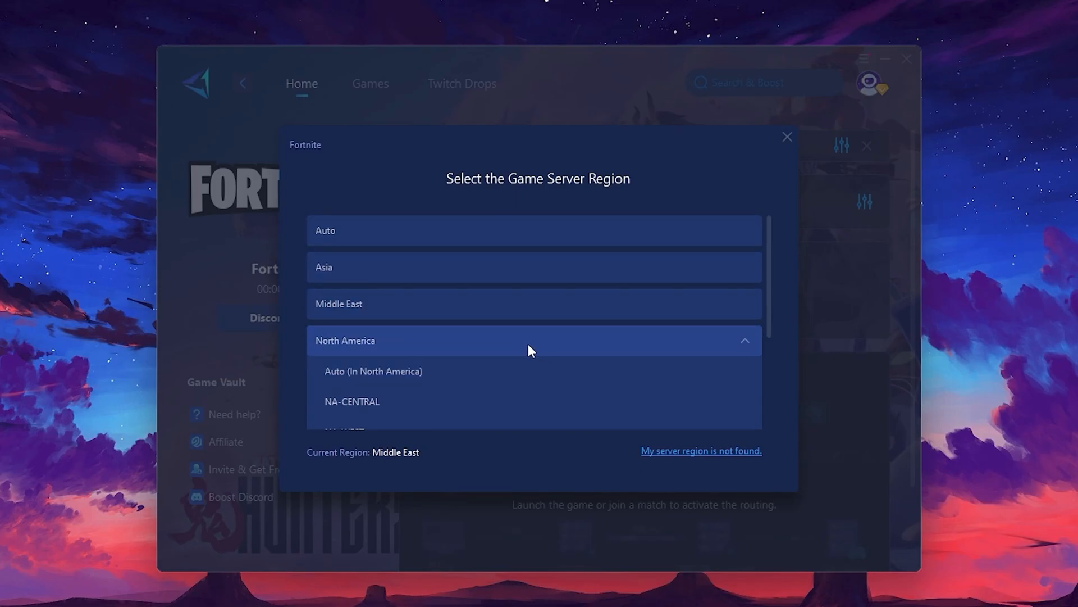
pyautogui.moveTo(357, 464)
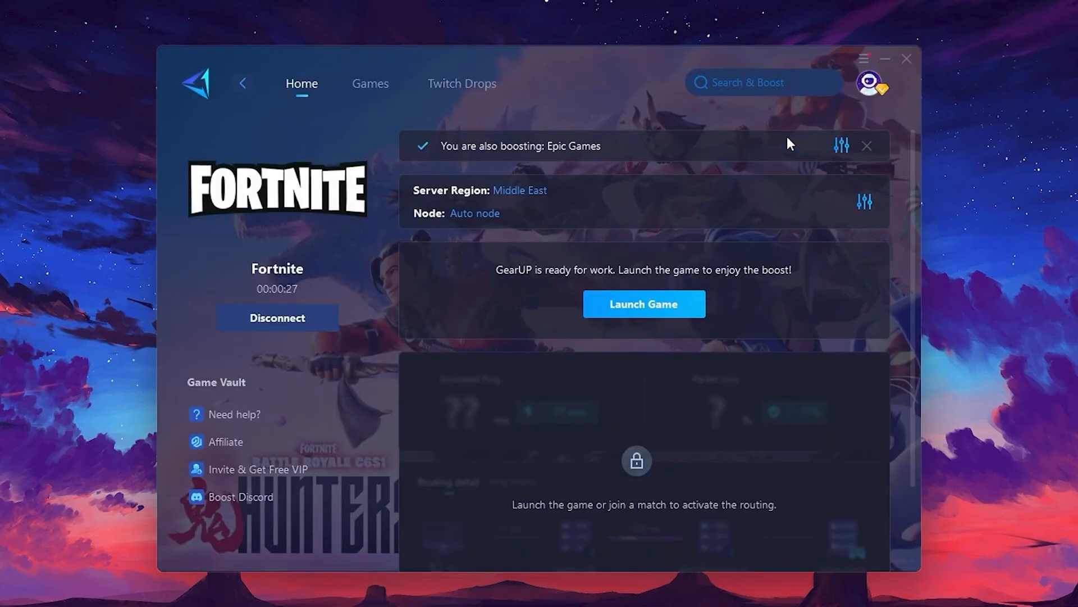
pyautogui.moveTo(471, 221)
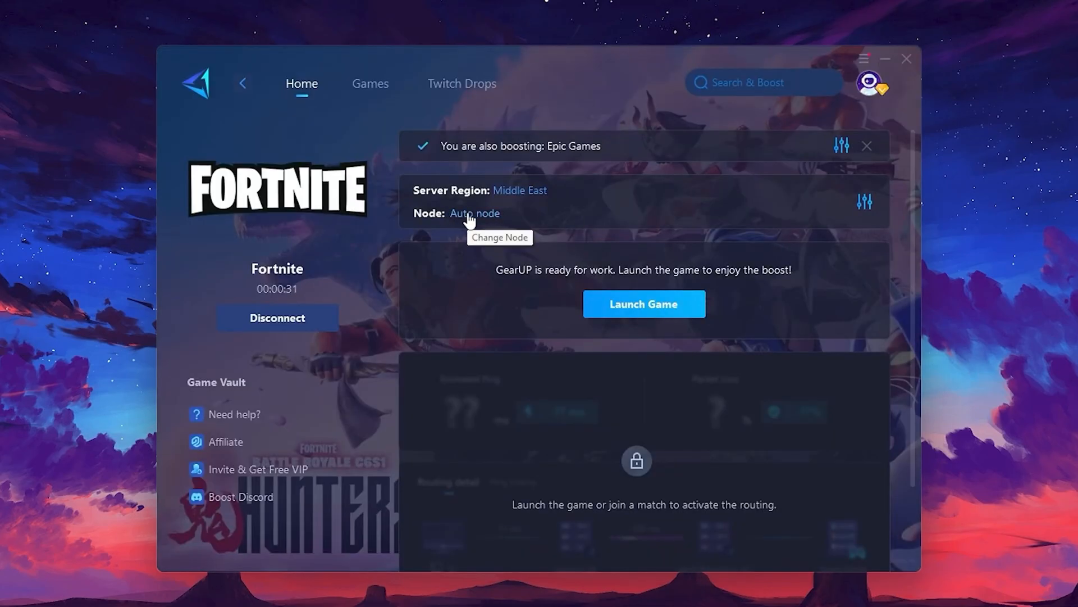
pyautogui.click(475, 213)
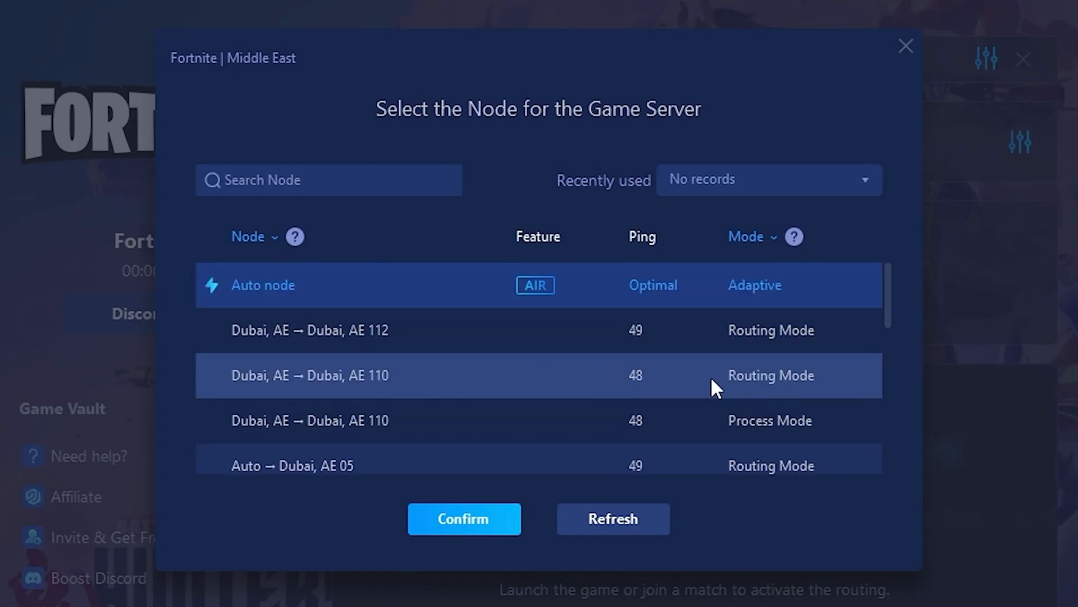
pyautogui.moveTo(627, 335)
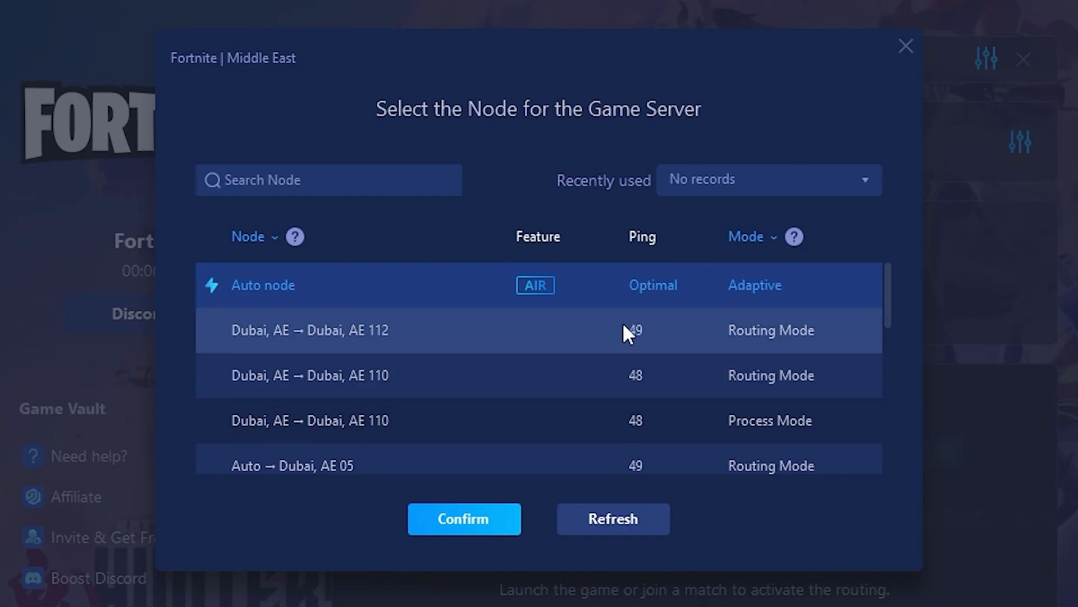
pyautogui.moveTo(822, 239)
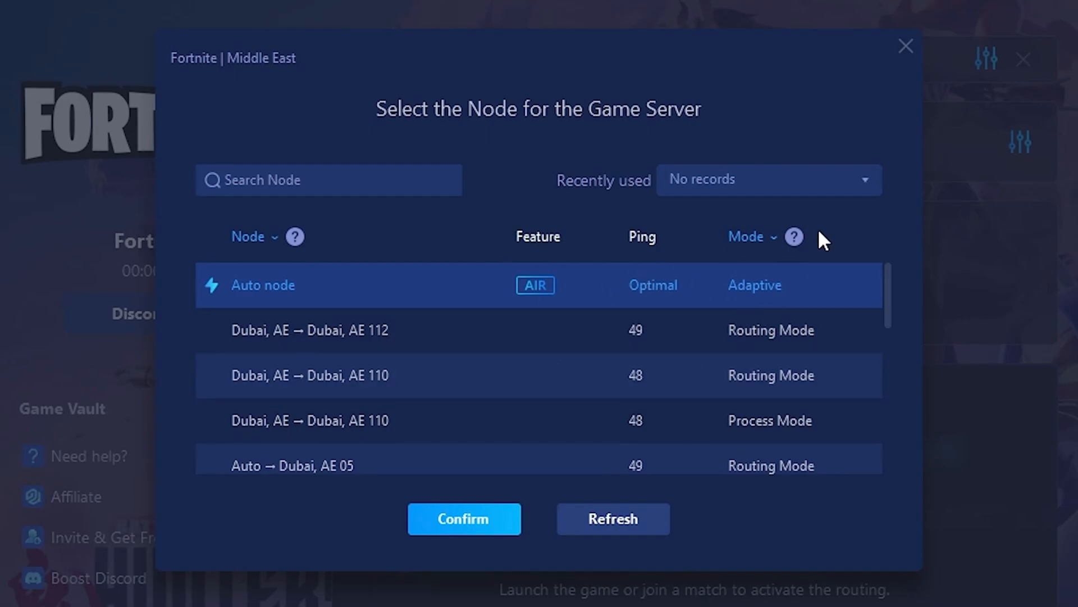
pyautogui.click(464, 519)
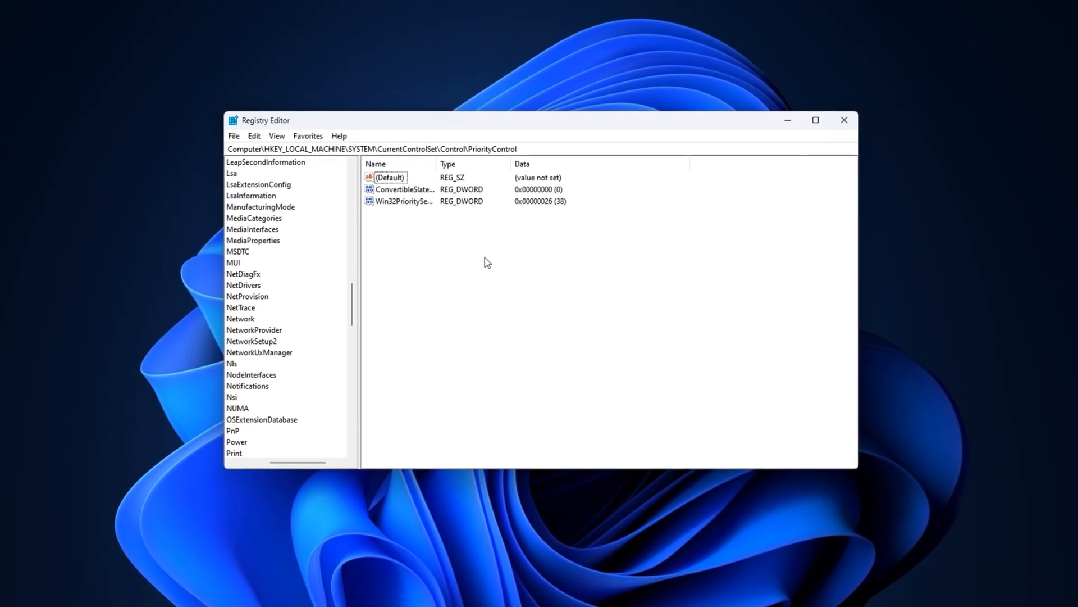
# Search 'registry Editor' and open Registry Editor, approving the UAC prompt
pyautogui.click(844, 120)
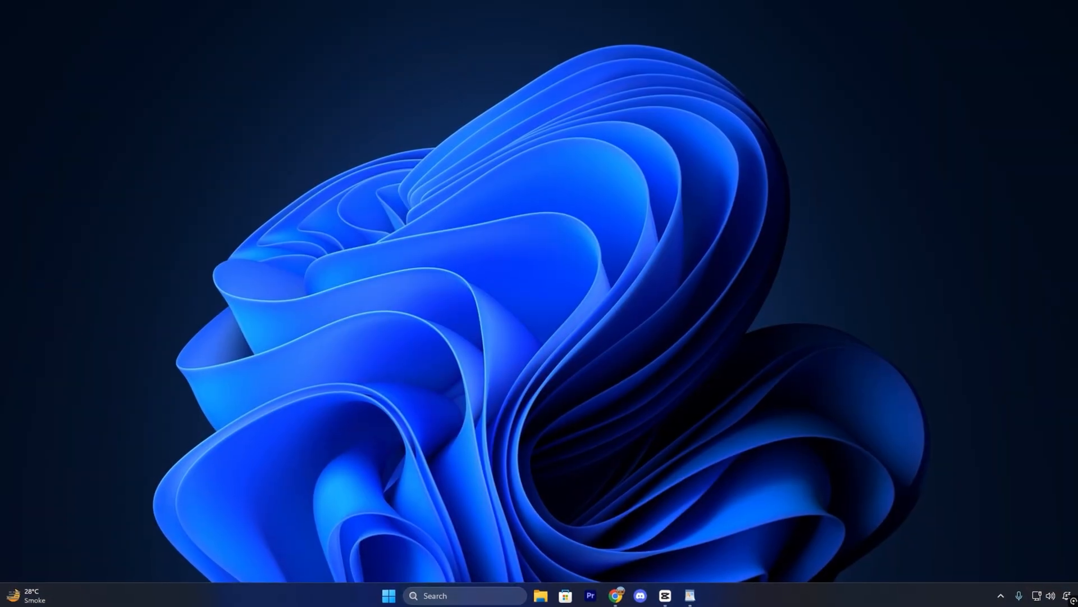
pyautogui.write('registry Editor')
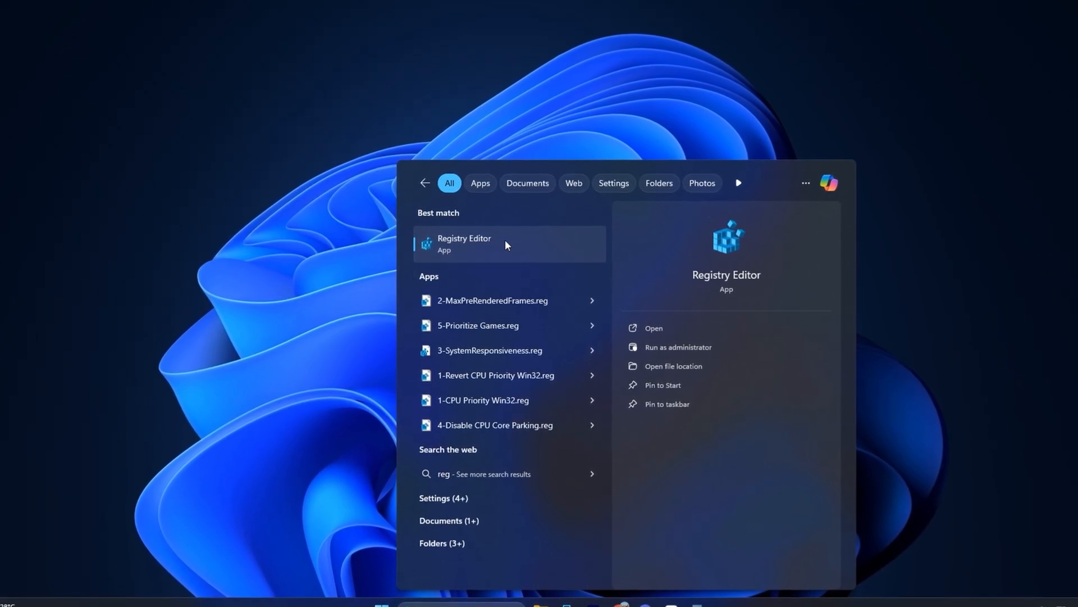
pyautogui.click(487, 244)
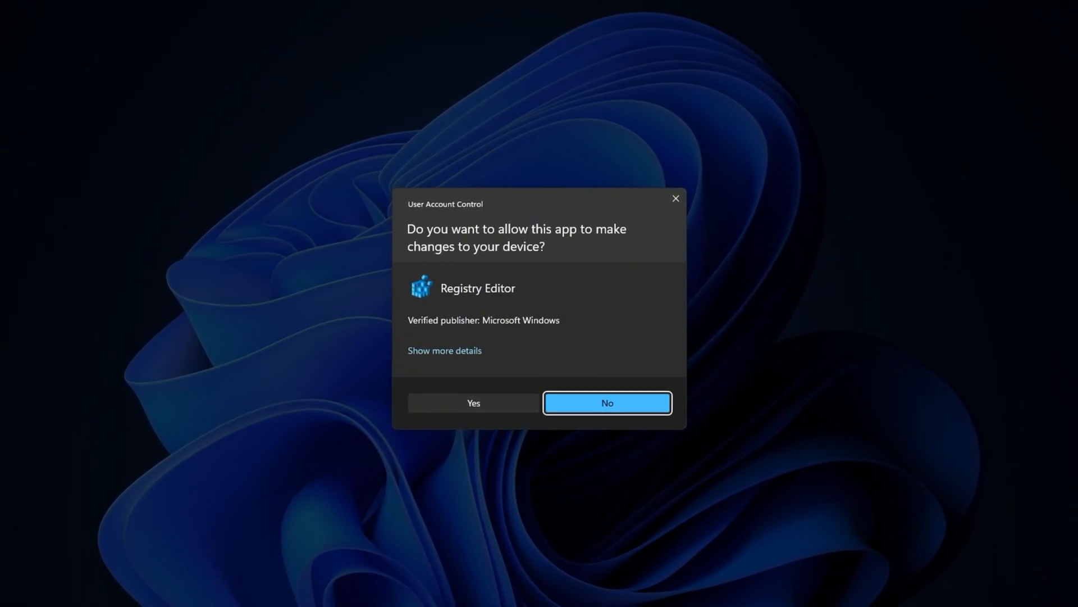
pyautogui.click(473, 403)
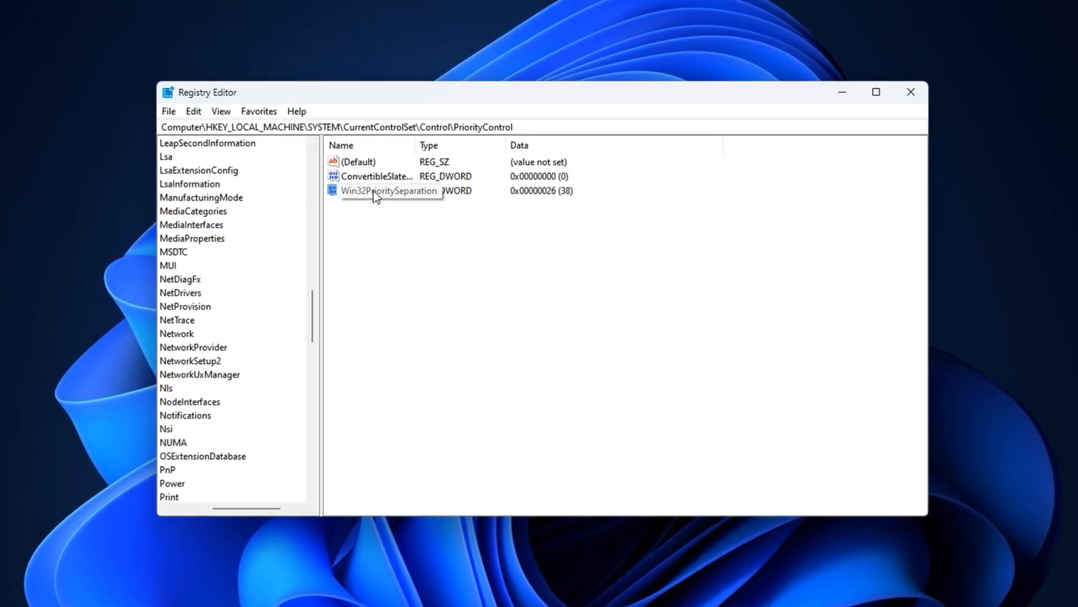
# Open the Edit DWORD dialog for Win32PrioritySeparation
pyautogui.doubleClick(389, 191)
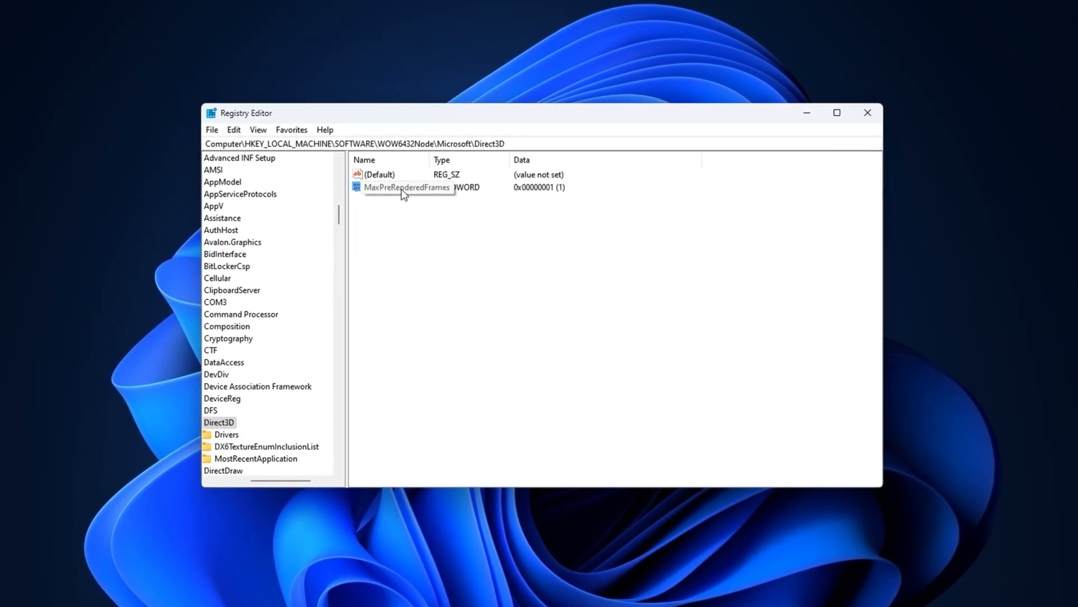
# Confirm that MaxPreRenderedFrames under Direct3D holds value data 1
pyautogui.rightClick(437, 238)
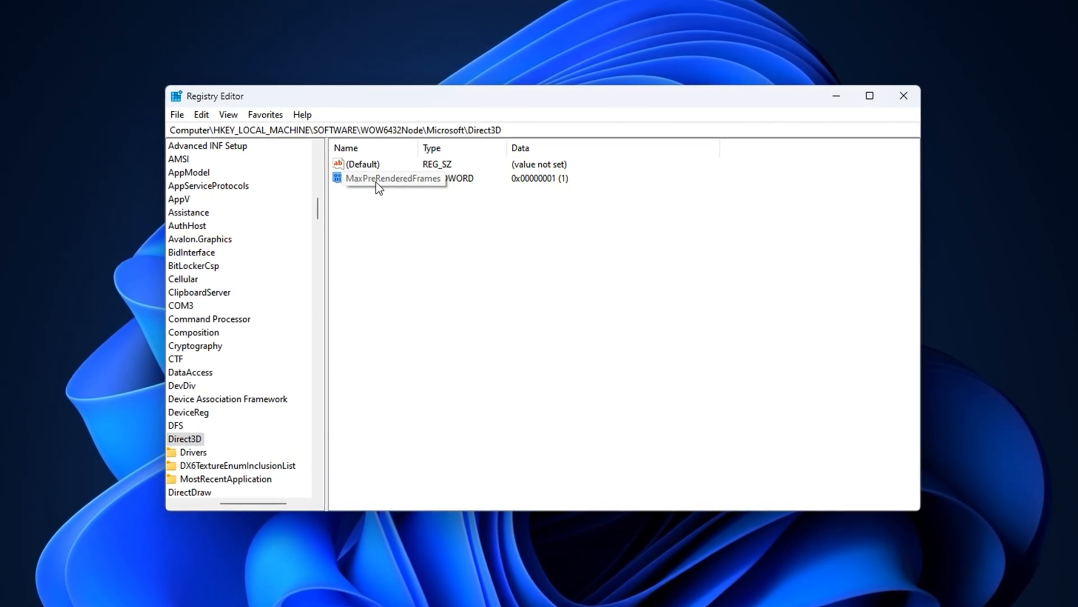
pyautogui.doubleClick(393, 179)
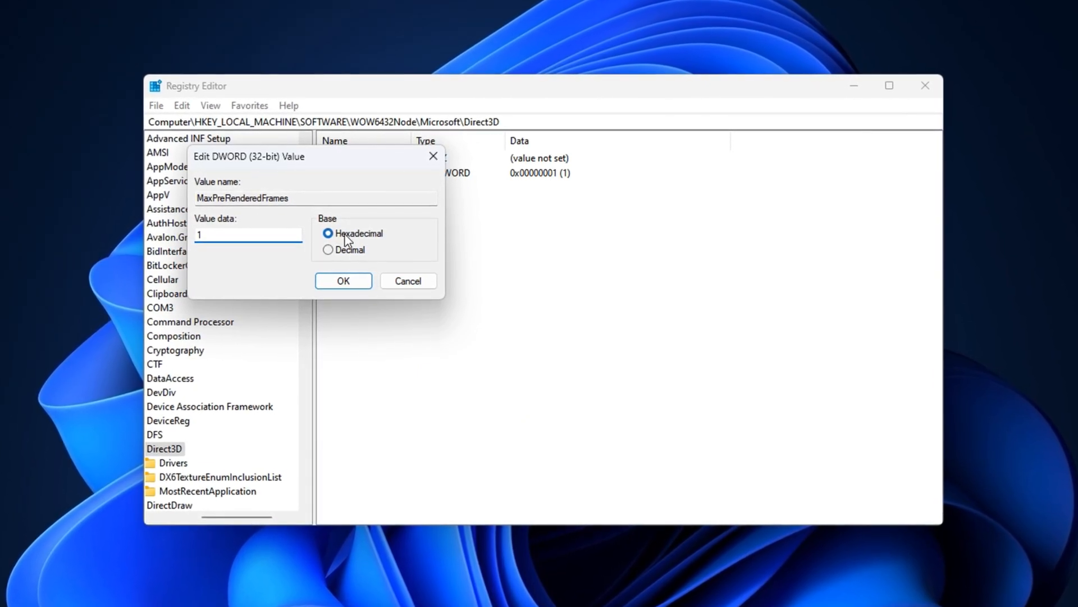
pyautogui.click(343, 281)
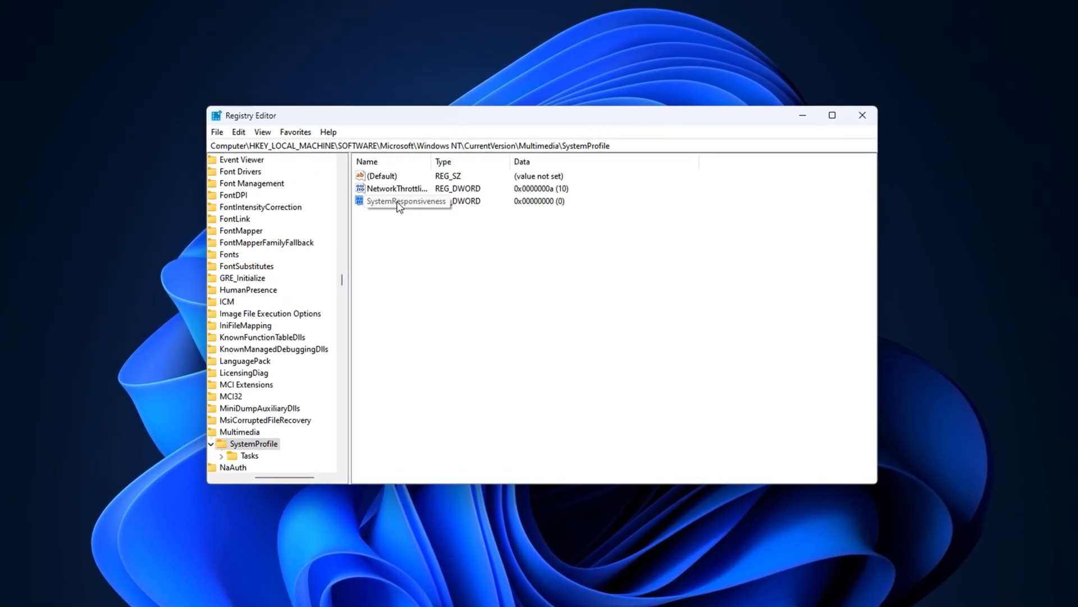
# Change SystemResponsiveness to 10 using the Decimal base
pyautogui.doubleClick(406, 201)
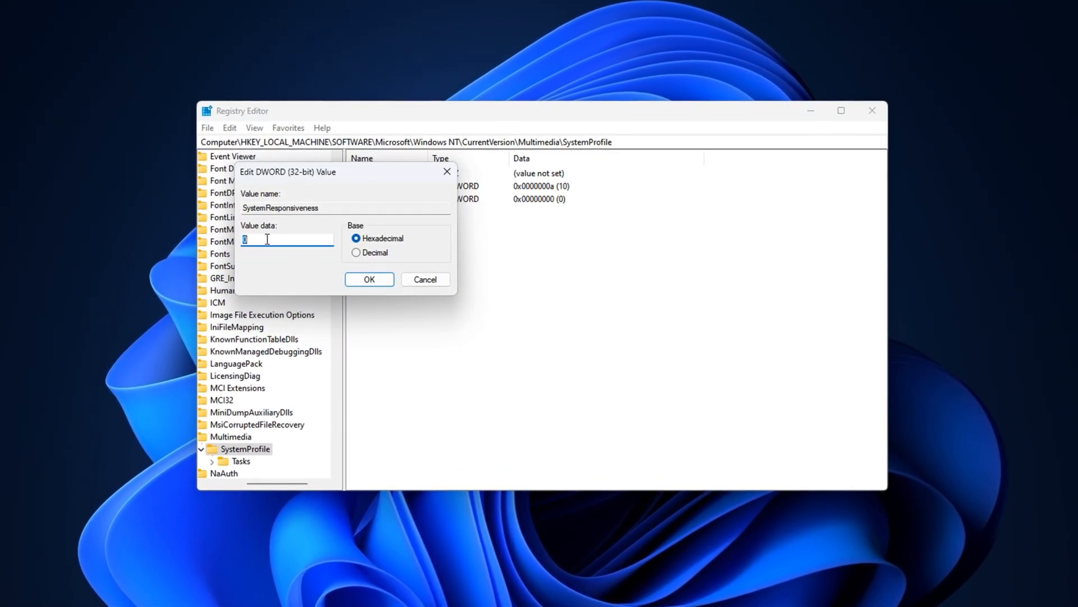
pyautogui.click(356, 252)
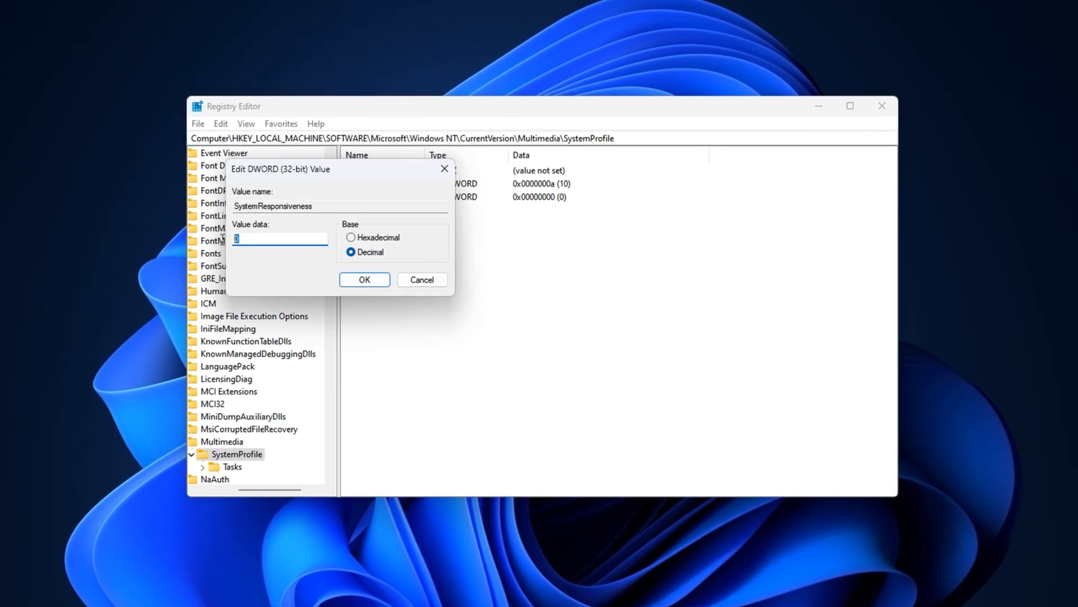
pyautogui.write('10')
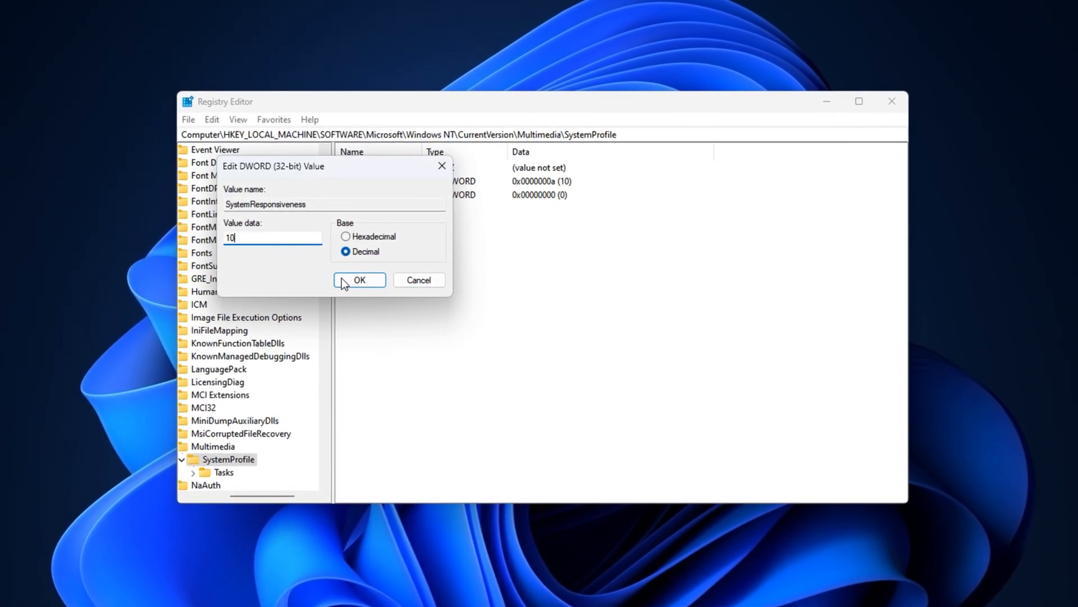
pyautogui.click(360, 279)
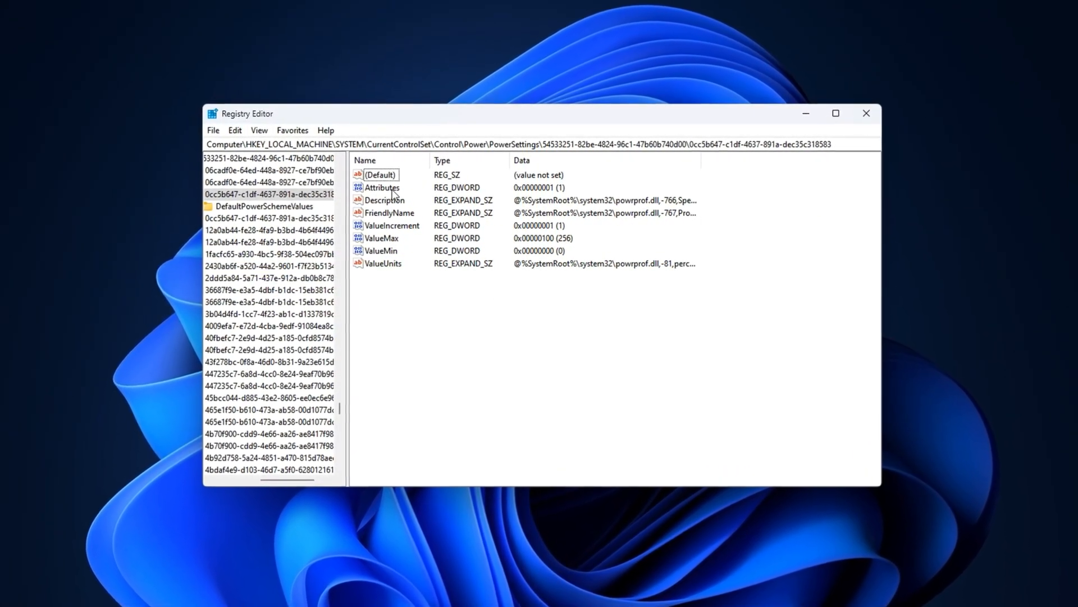
# Open and confirm the Attributes value in the core parking PowerSettings subkey
pyautogui.click(382, 187)
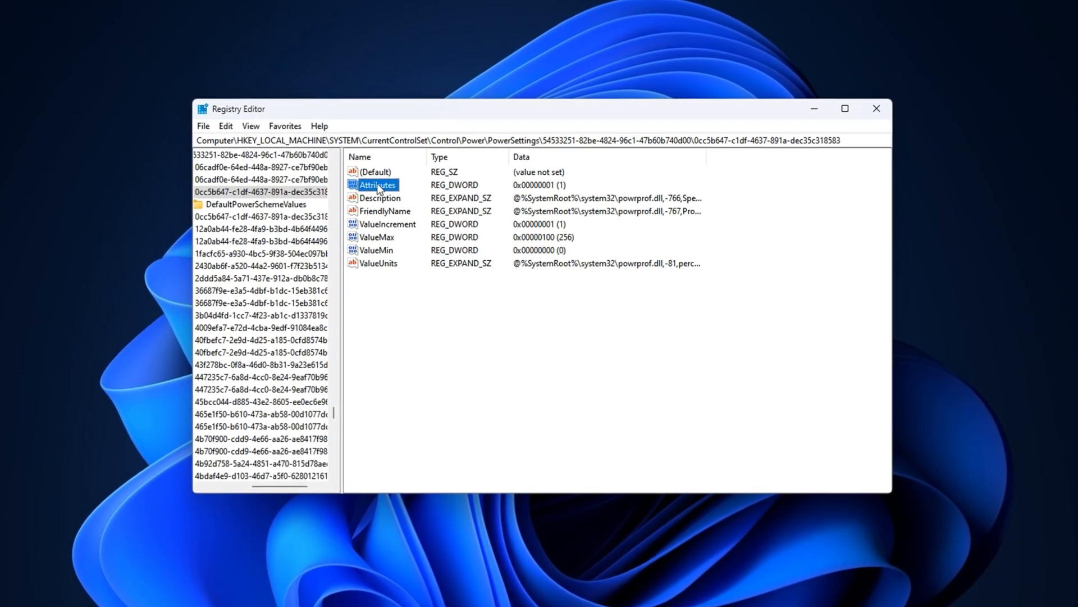
pyautogui.doubleClick(376, 185)
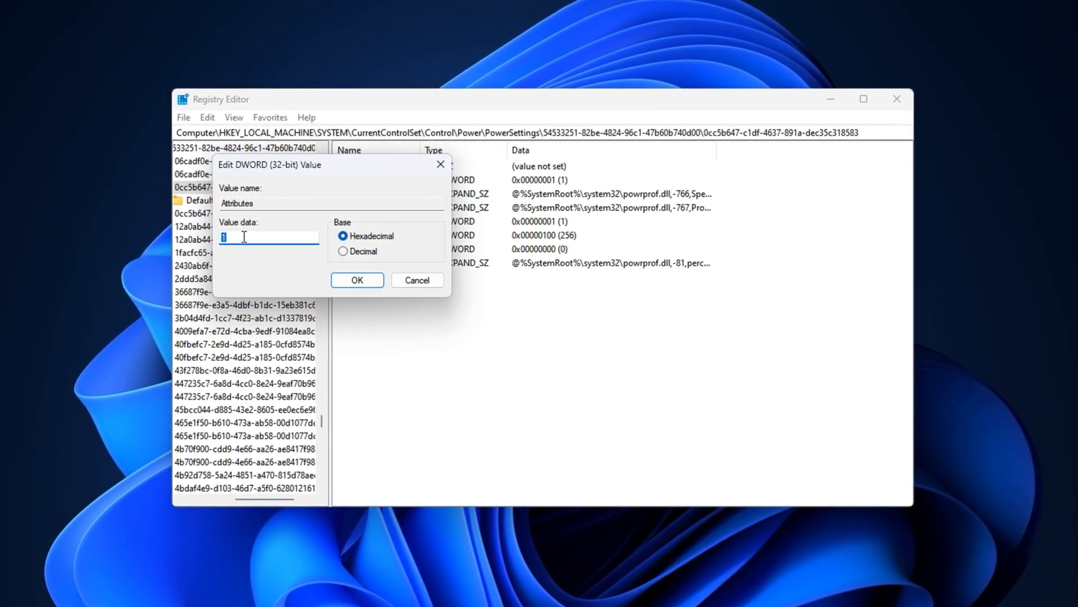
pyautogui.click(357, 280)
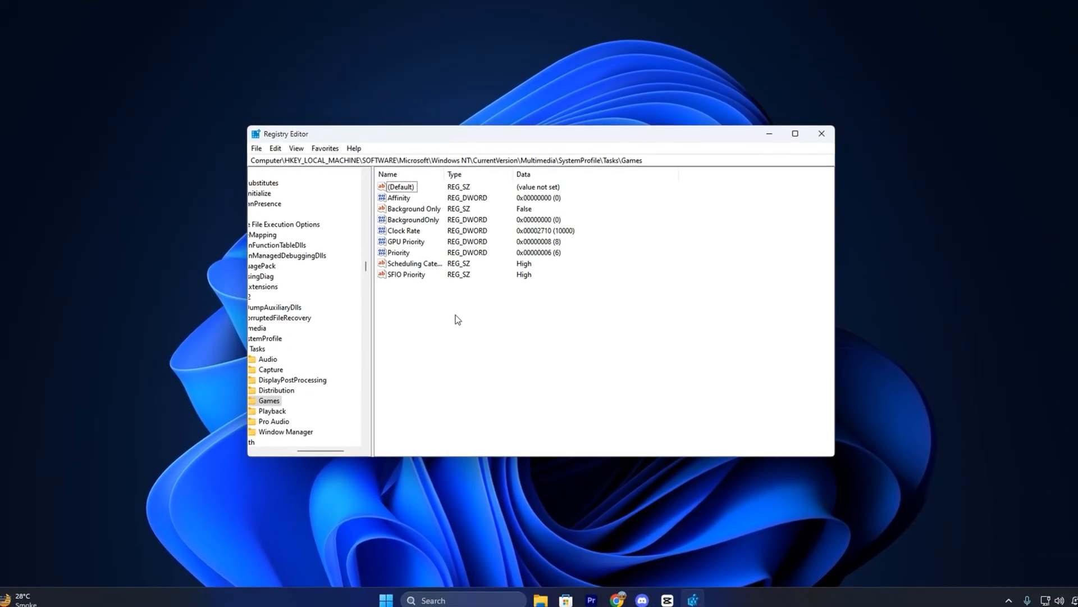
# Set the Games task's Affinity value to hexadecimal f (15)
pyautogui.click(469, 163)
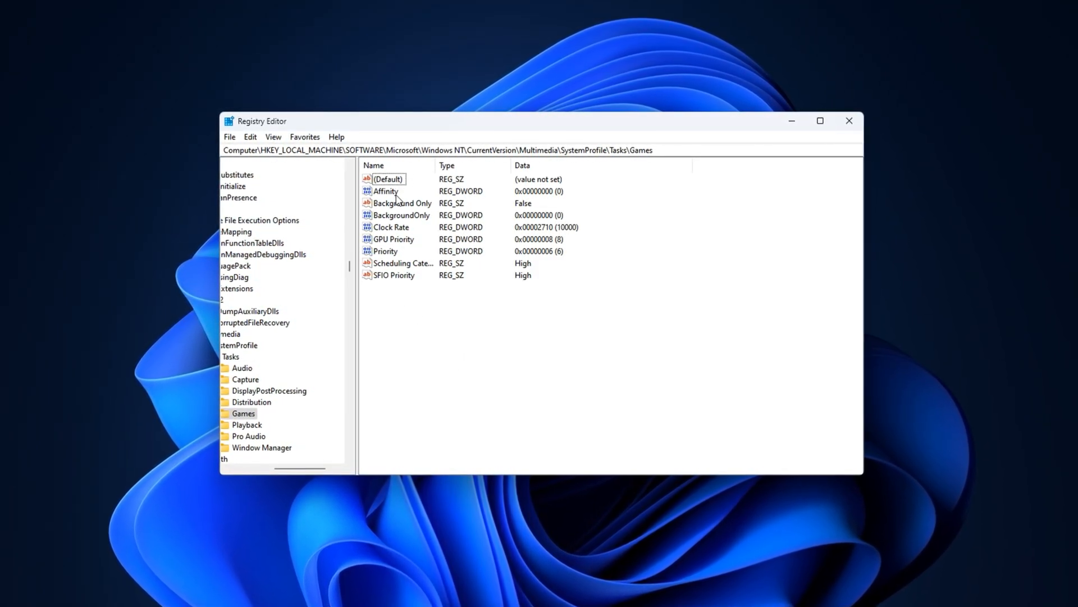
pyautogui.click(385, 191)
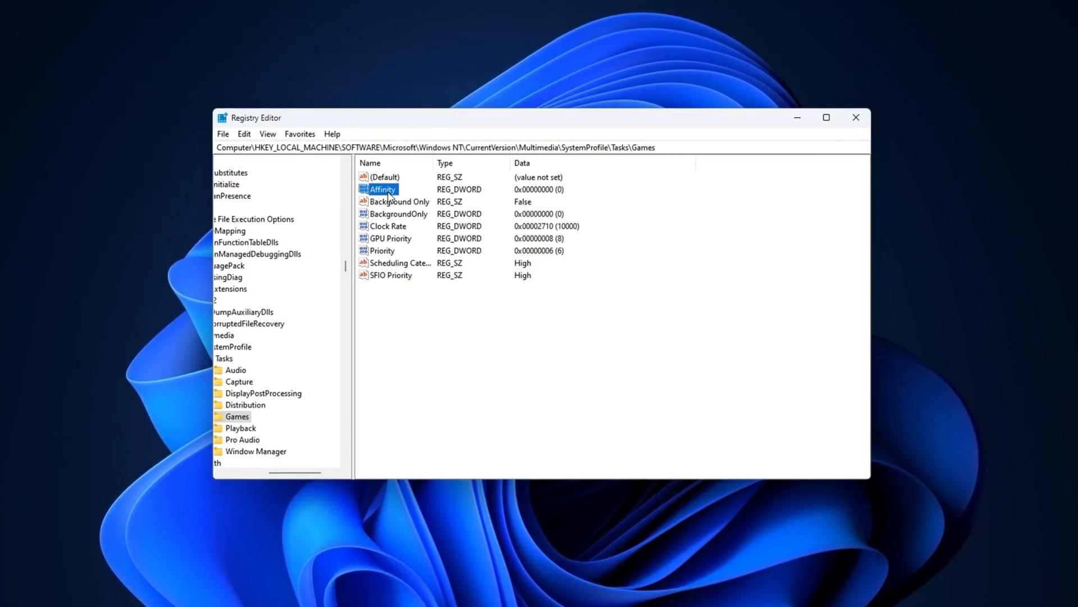
pyautogui.doubleClick(382, 189)
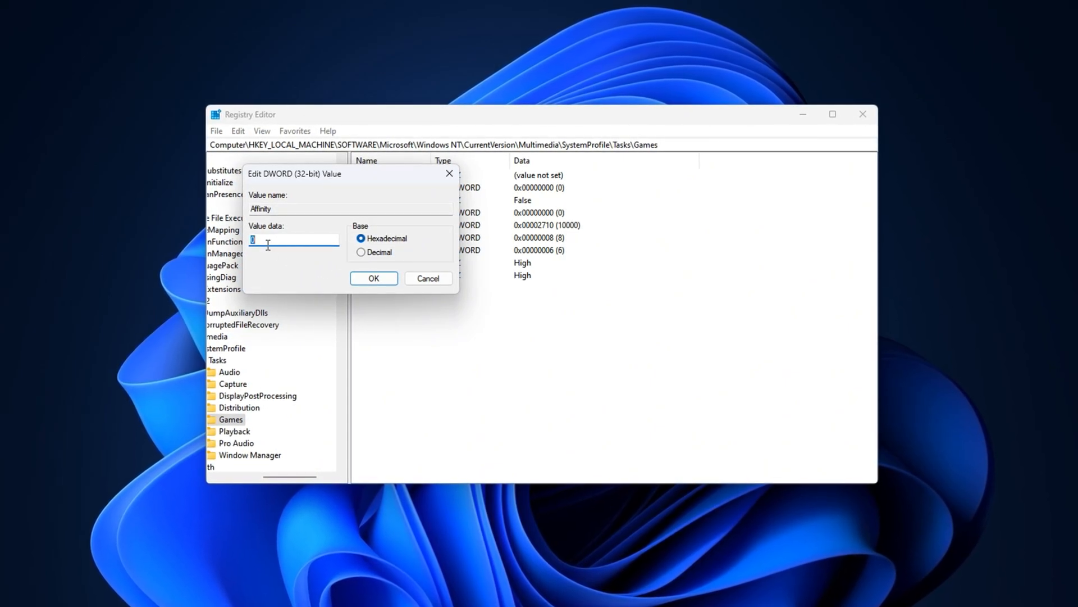
pyautogui.write('f')
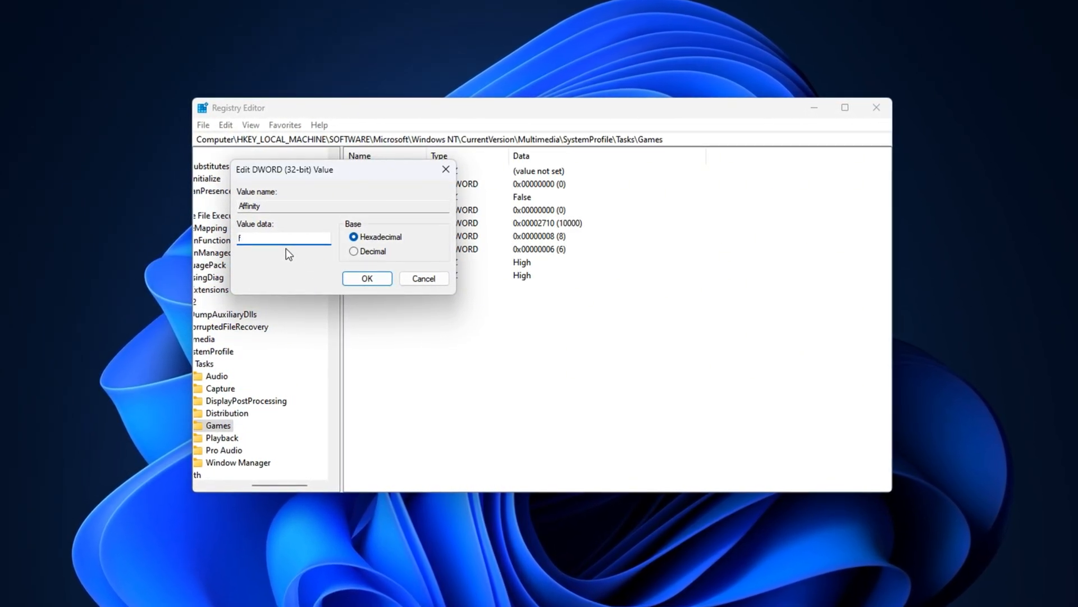
pyautogui.click(366, 278)
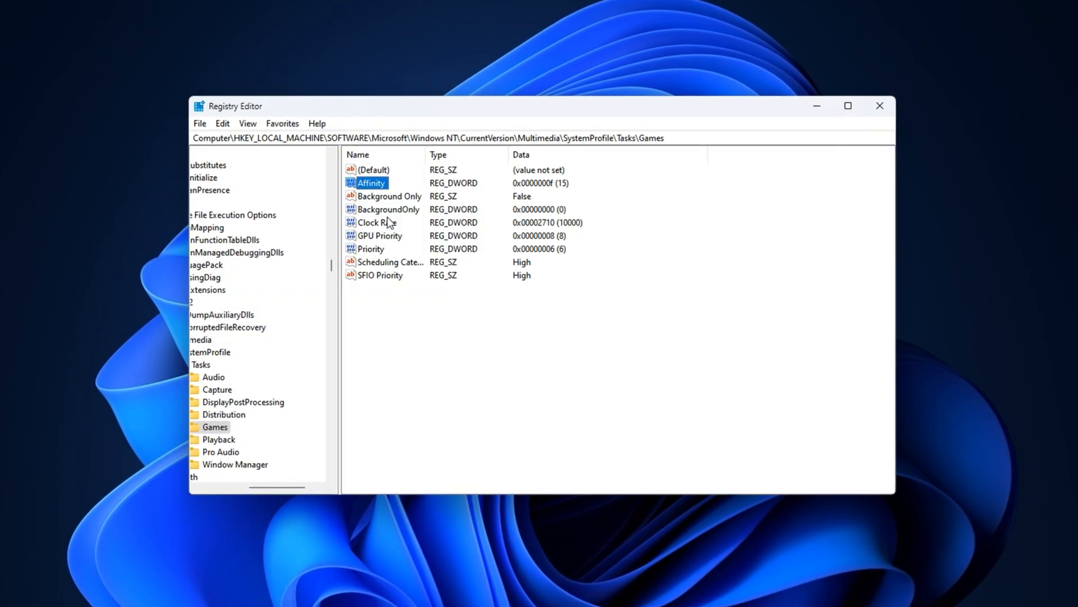
# Keep BackgroundOnly at 0 and set GPU Priority to hexadecimal e (14)
pyautogui.doubleClick(389, 209)
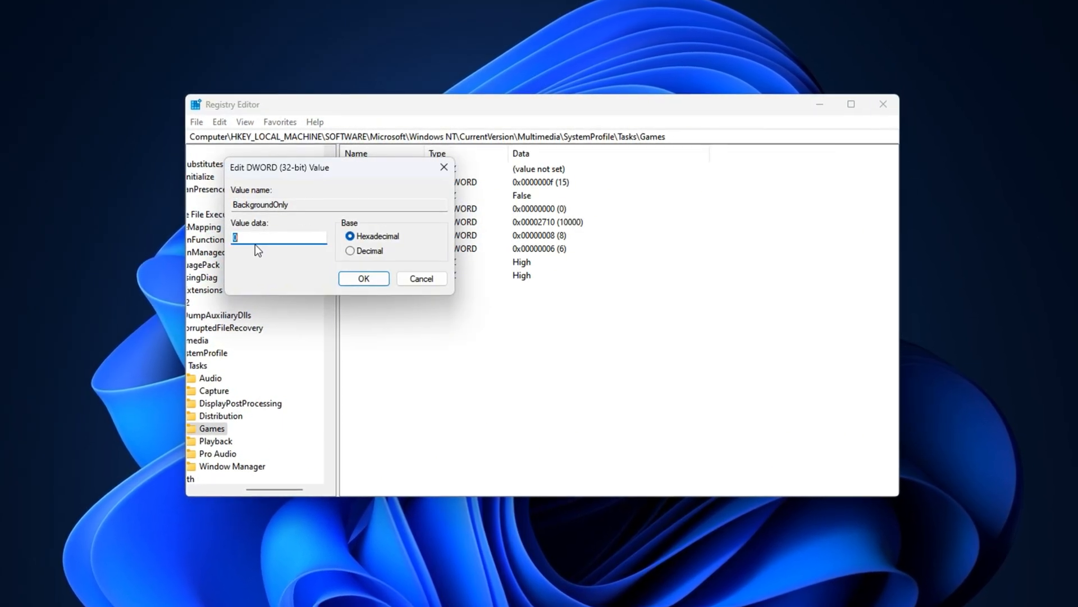
pyautogui.click(349, 251)
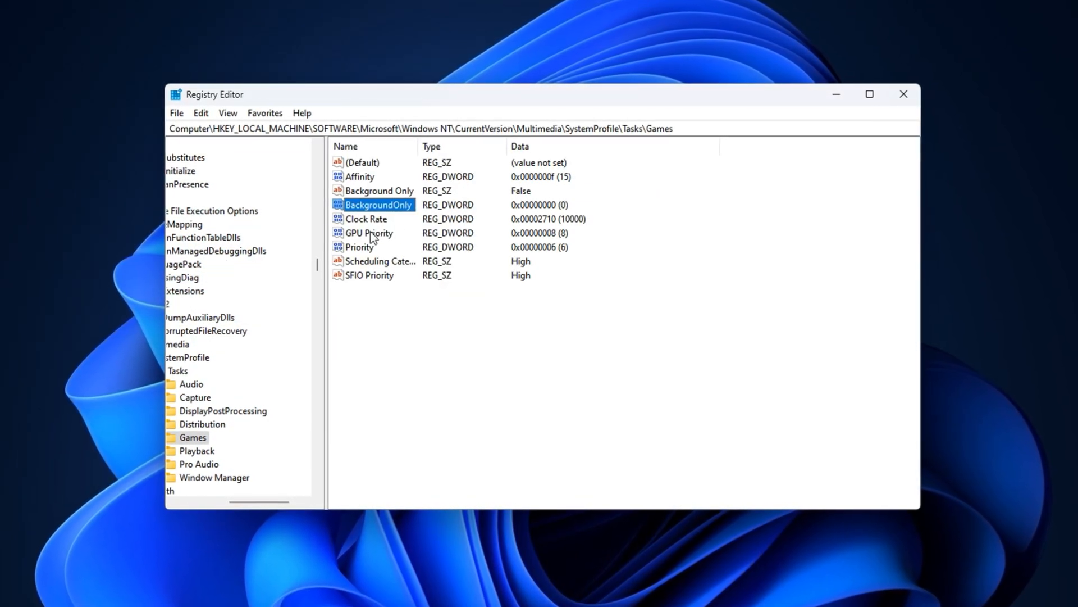
pyautogui.doubleClick(366, 233)
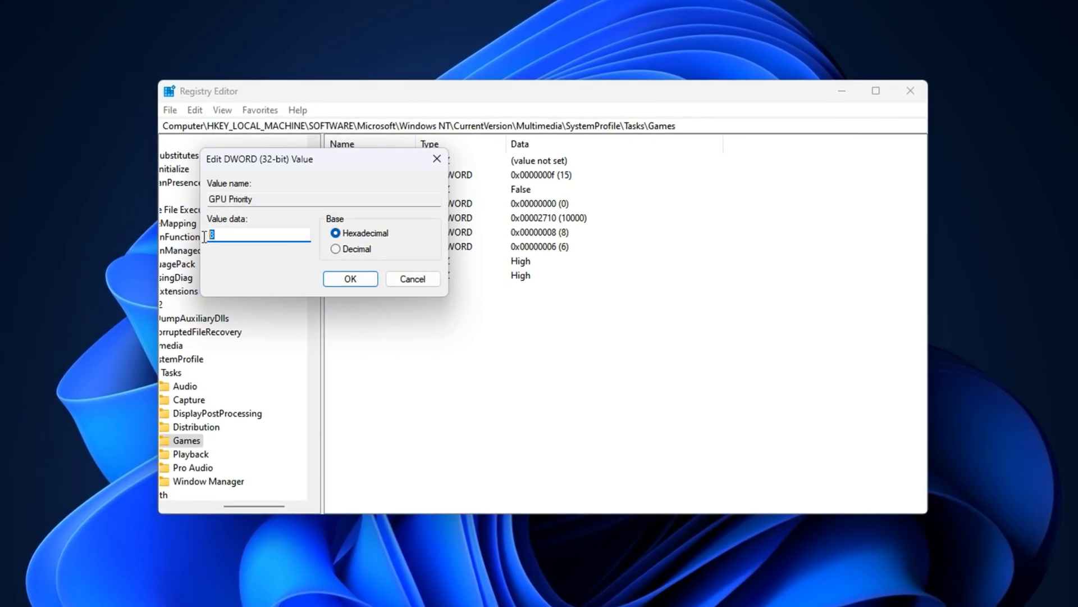
pyautogui.write('e')
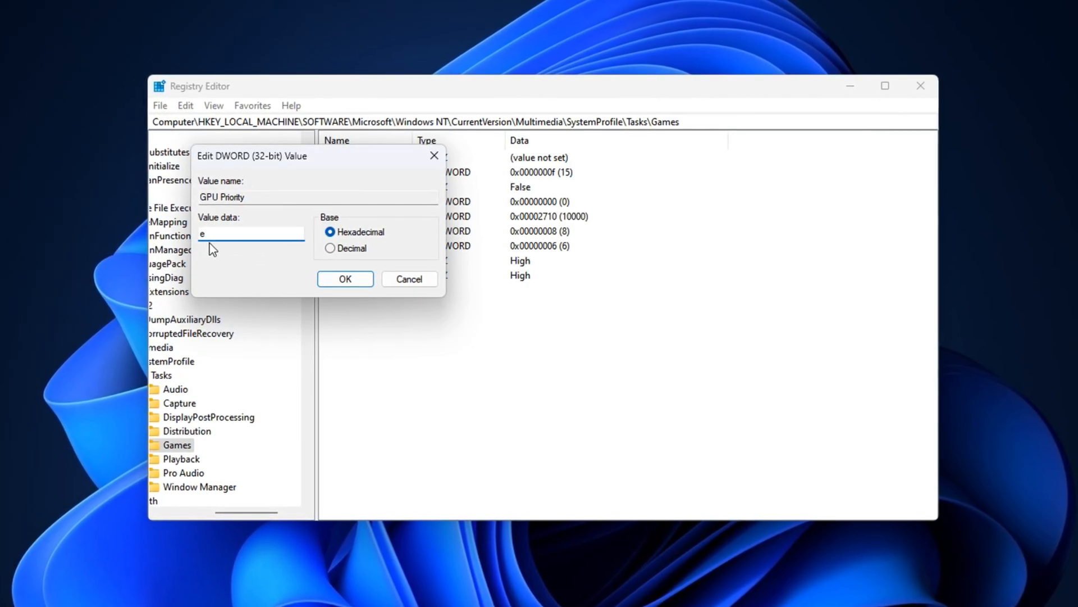
pyautogui.click(345, 278)
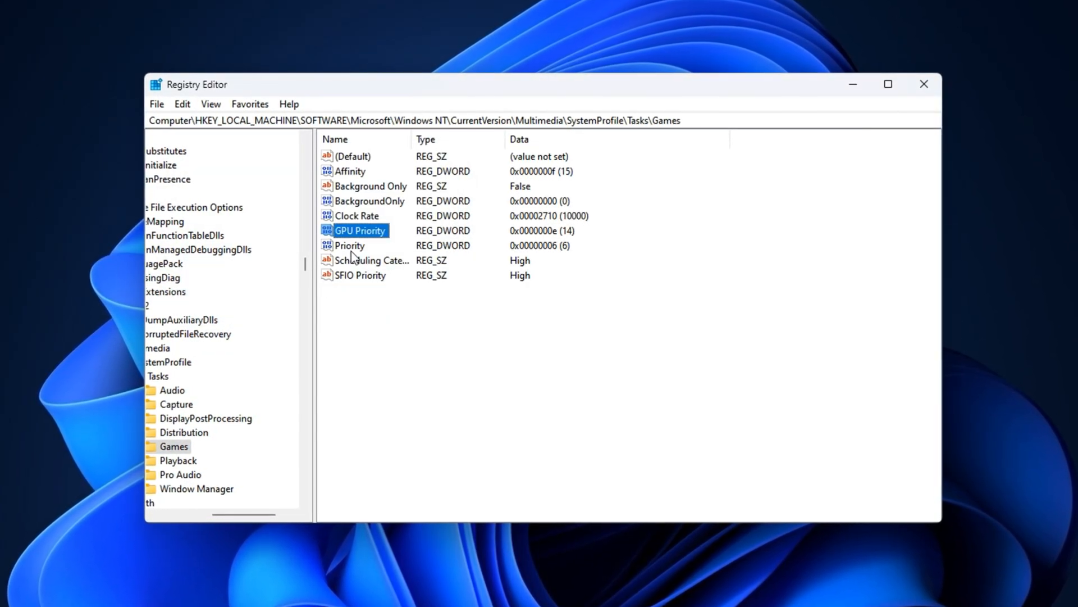
# View the Games task's Priority value in decimal and keep it at 6
pyautogui.doubleClick(349, 246)
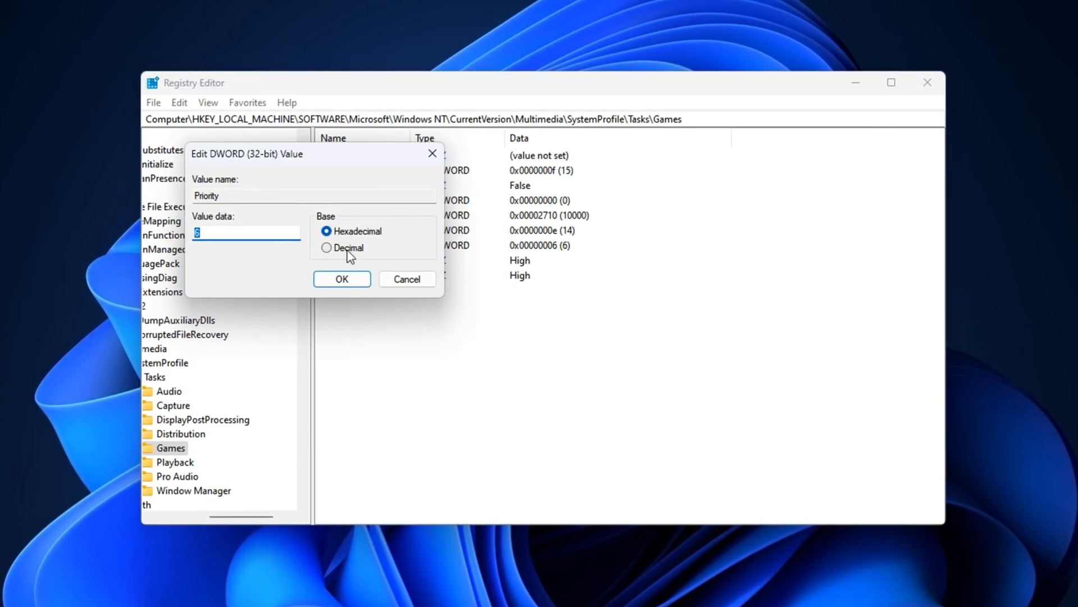
pyautogui.click(326, 247)
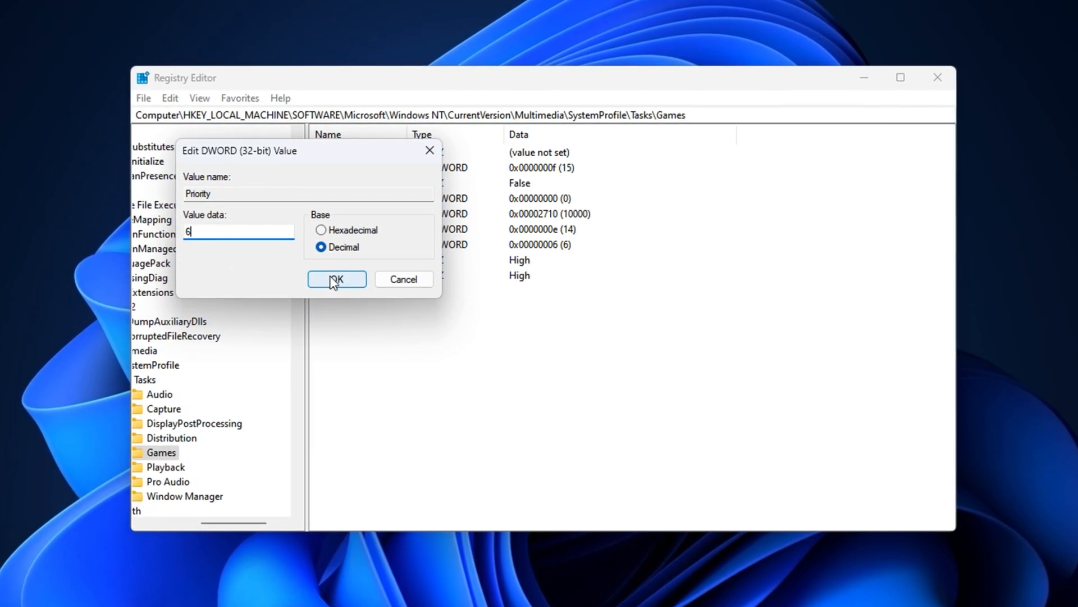
pyautogui.click(337, 279)
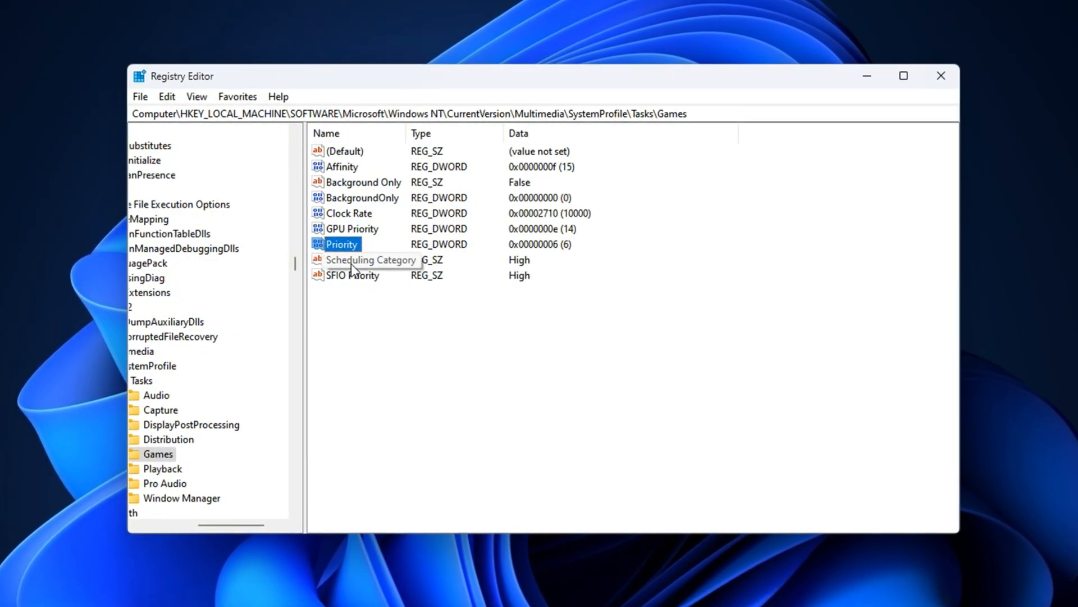
# Keep both Scheduling Category and SFIO Priority set to High
pyautogui.doubleClick(372, 260)
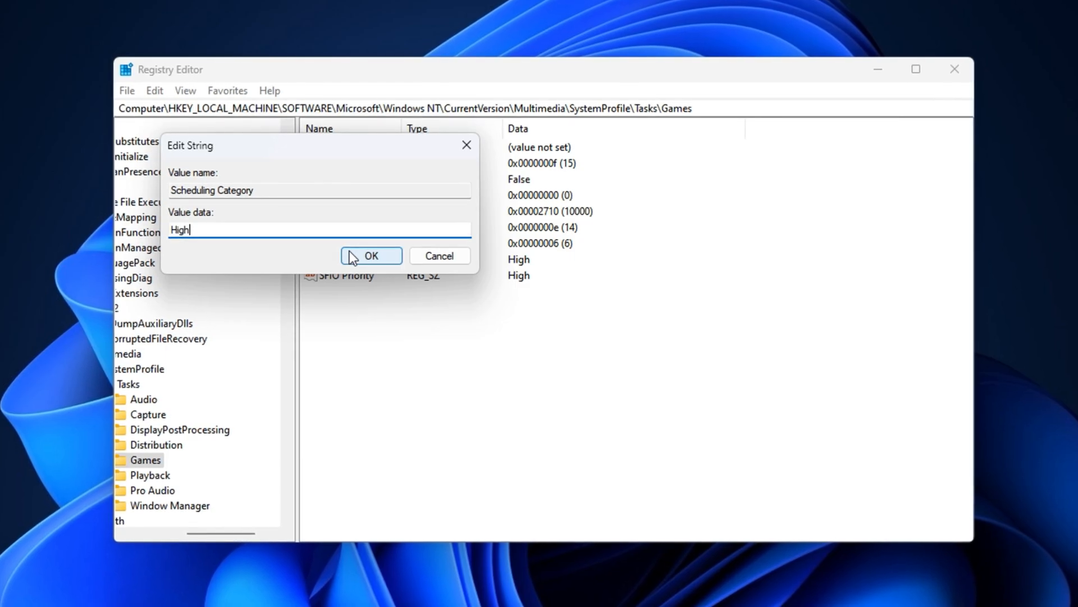
pyautogui.click(371, 256)
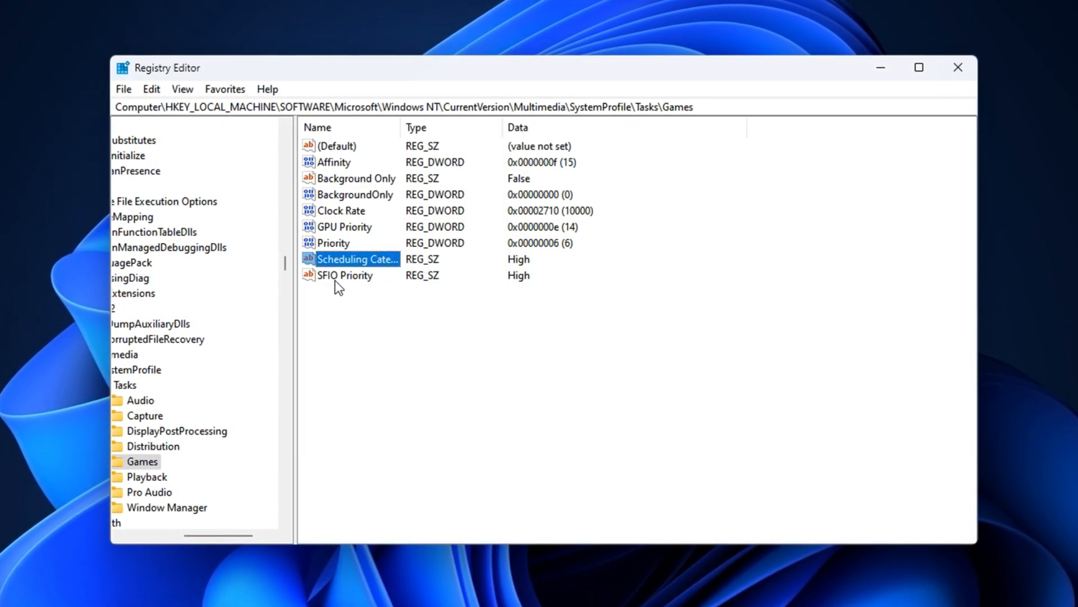
pyautogui.doubleClick(345, 276)
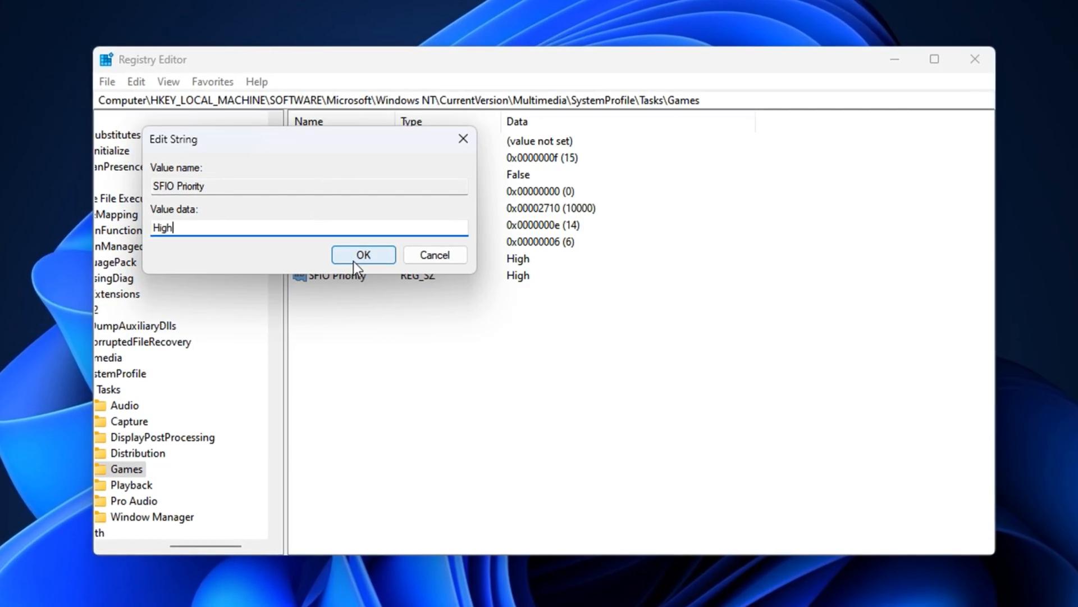
pyautogui.click(363, 254)
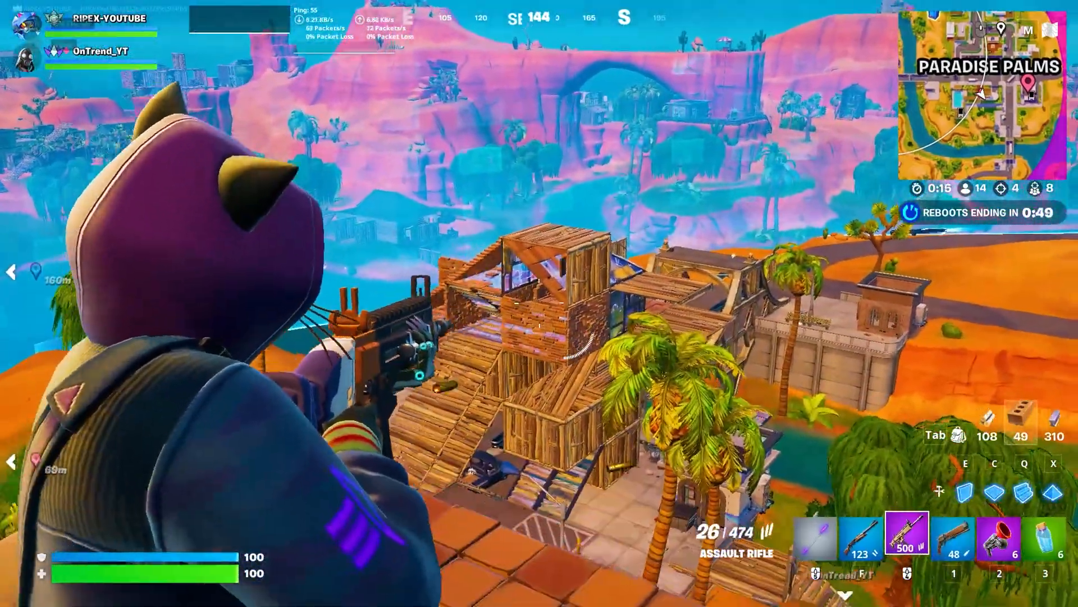
# Shoot the assault rifle from the Paradise Palms rooftop, leaving 15 rounds in the magazine
pyautogui.click(539, 304)
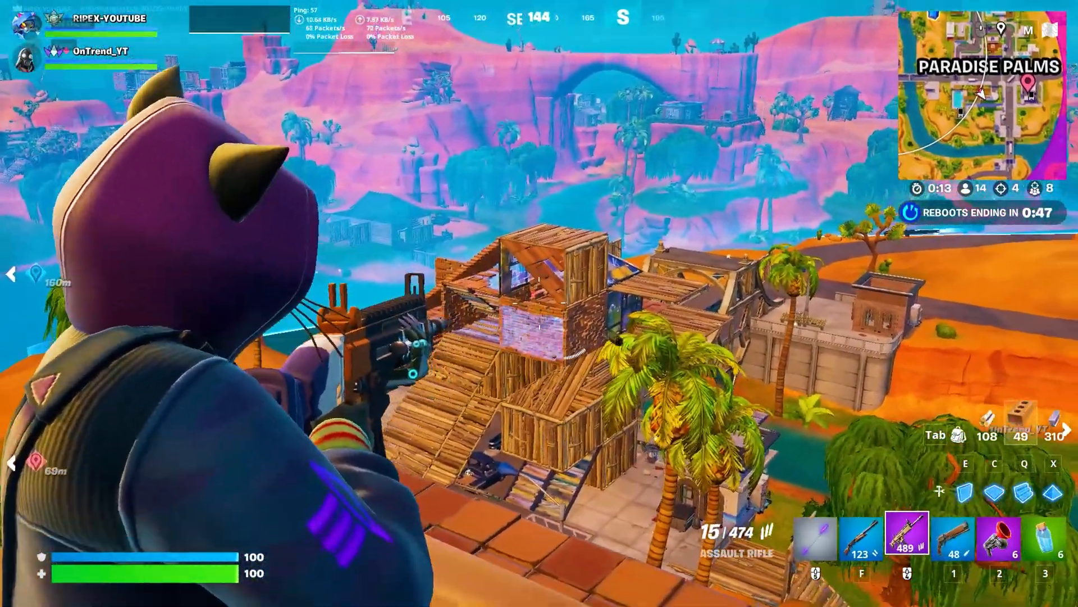